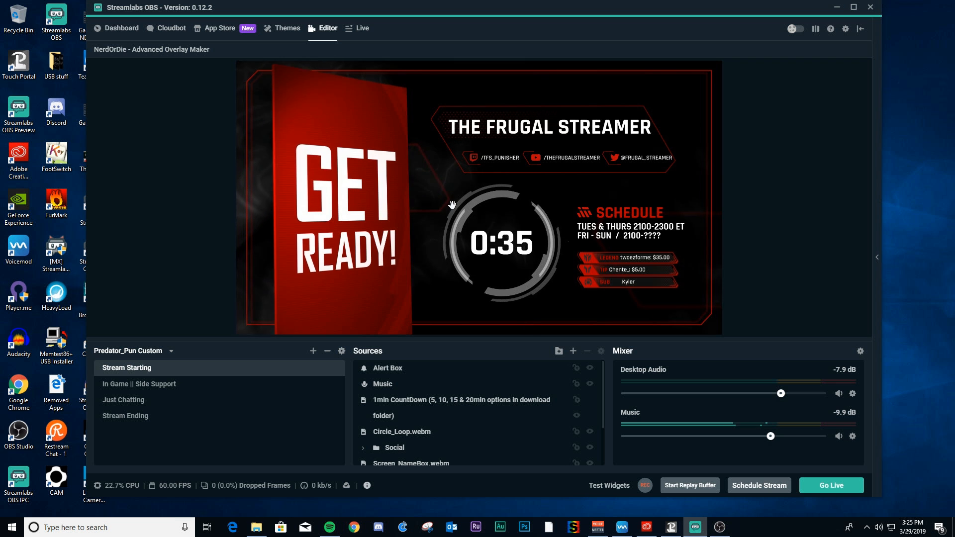
mouse_move(433, 58)
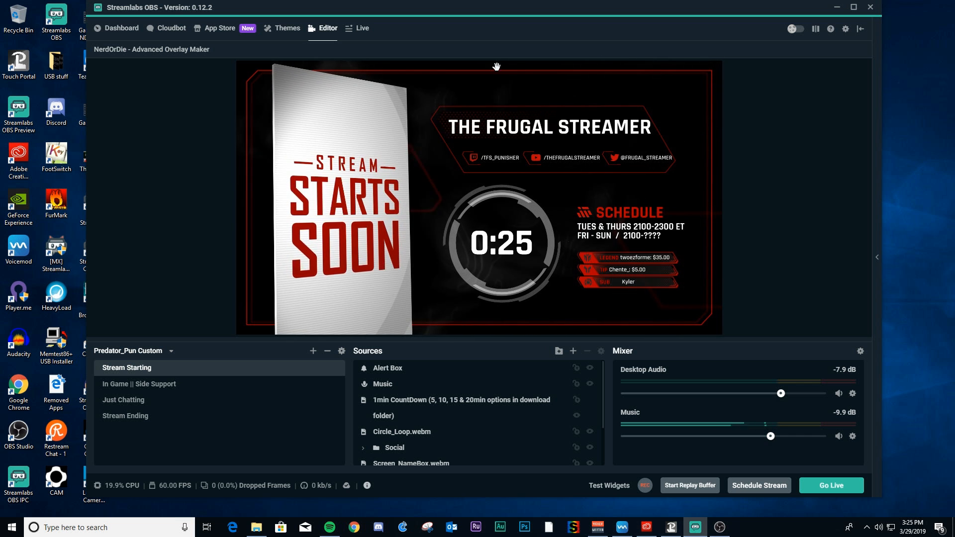
mouse_move(541, 14)
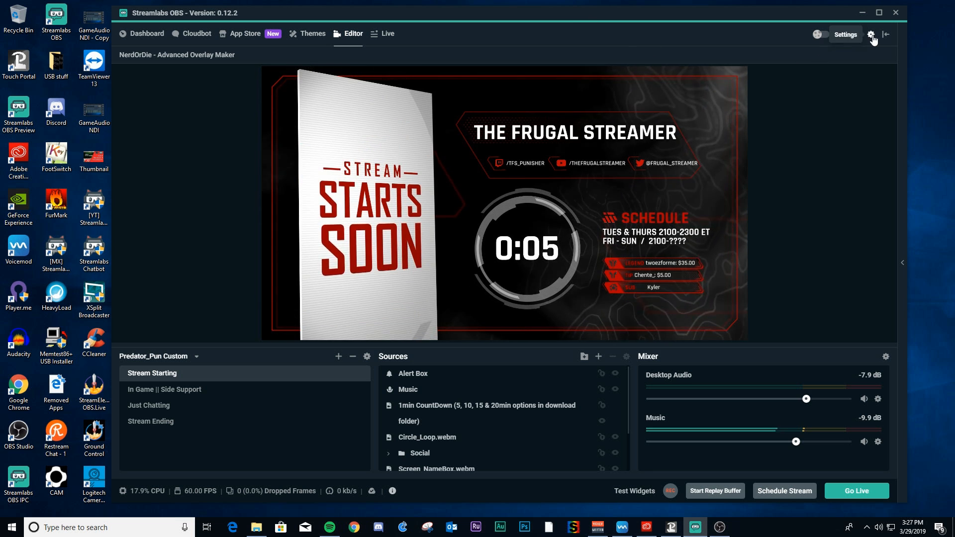
- Show the Output settings in Advanced mode, keeping Hardware (NVENC) (new) as the streaming encoder
click(870, 34)
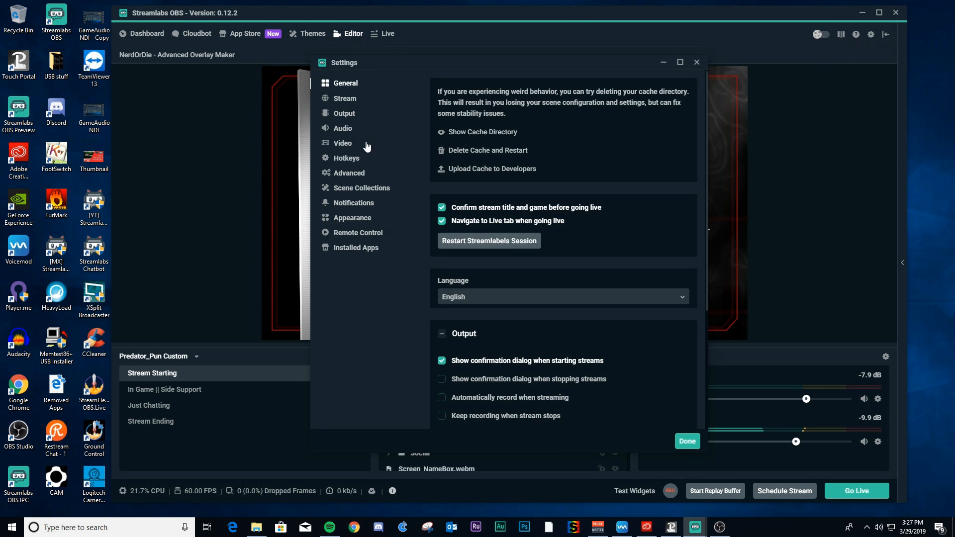
click(344, 113)
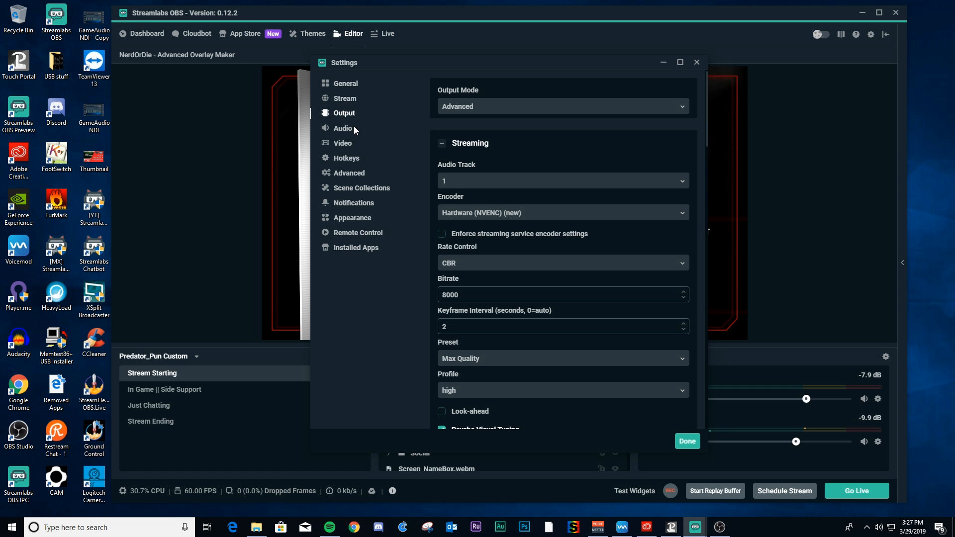
scroll(down, 3)
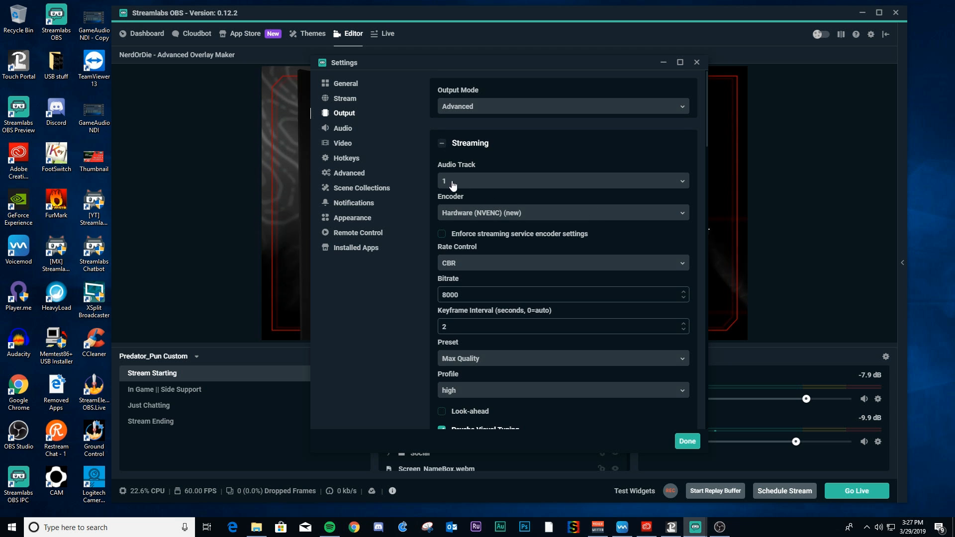
mouse_move(609, 218)
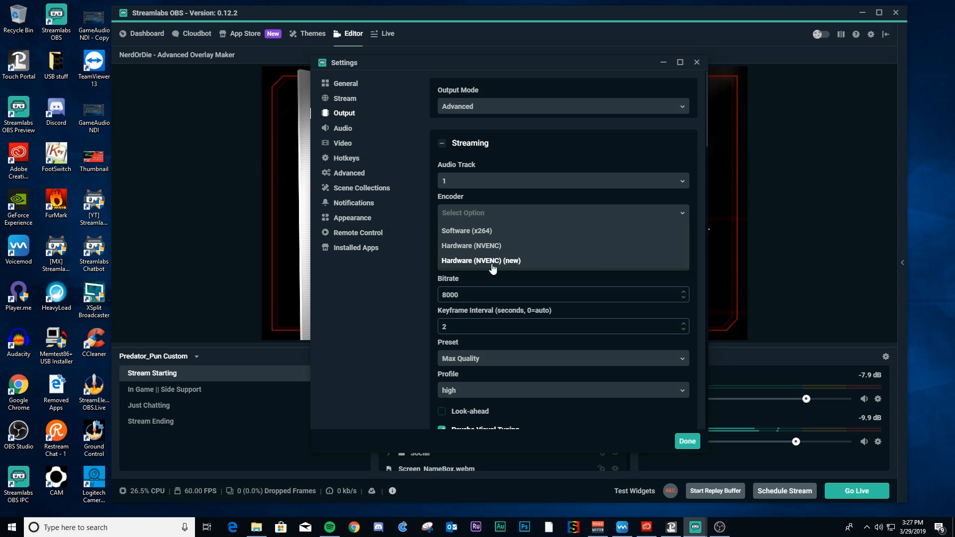
click(481, 260)
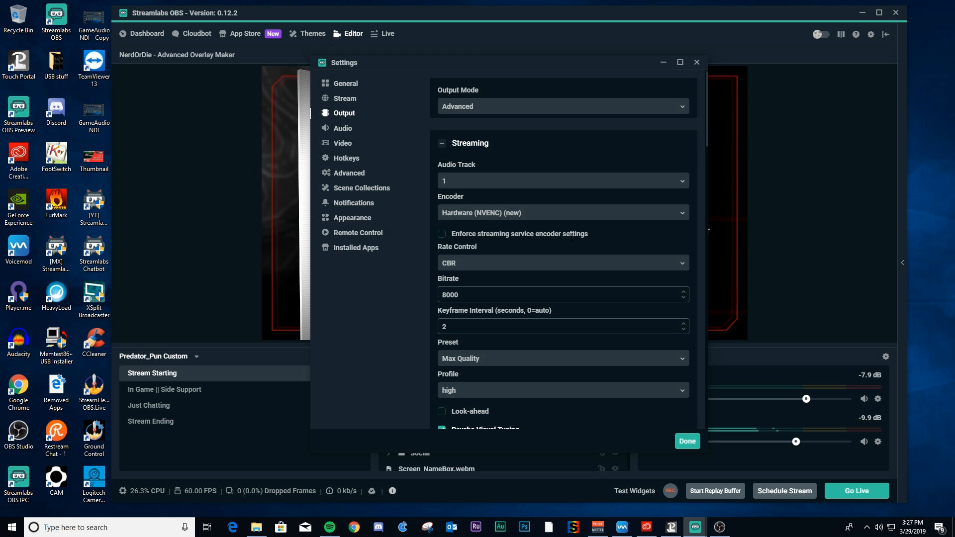
mouse_move(573, 181)
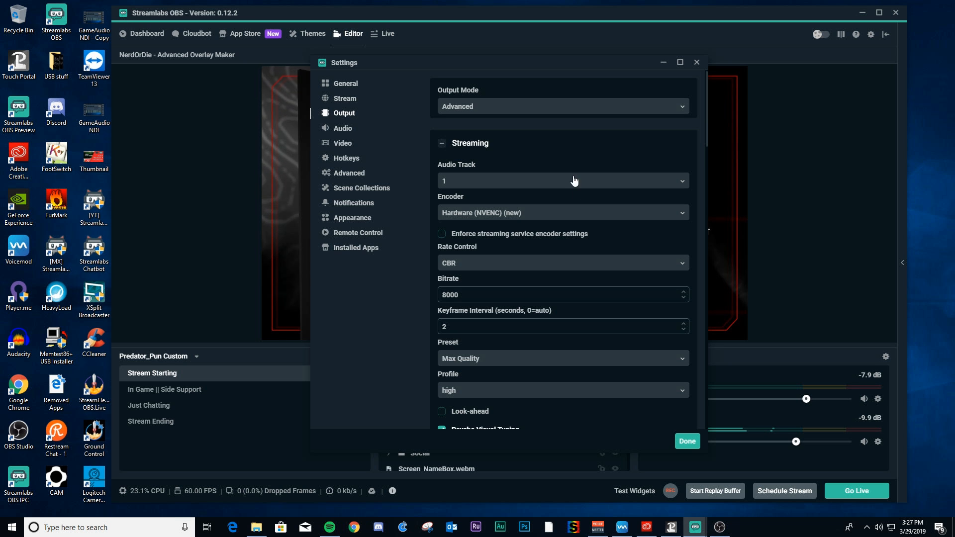
scroll(down, 3)
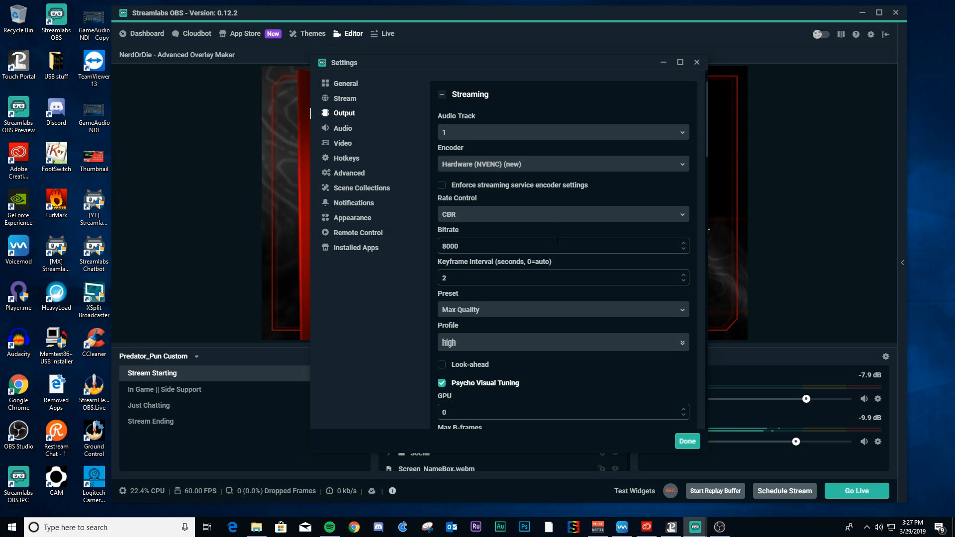
scroll(down, 3)
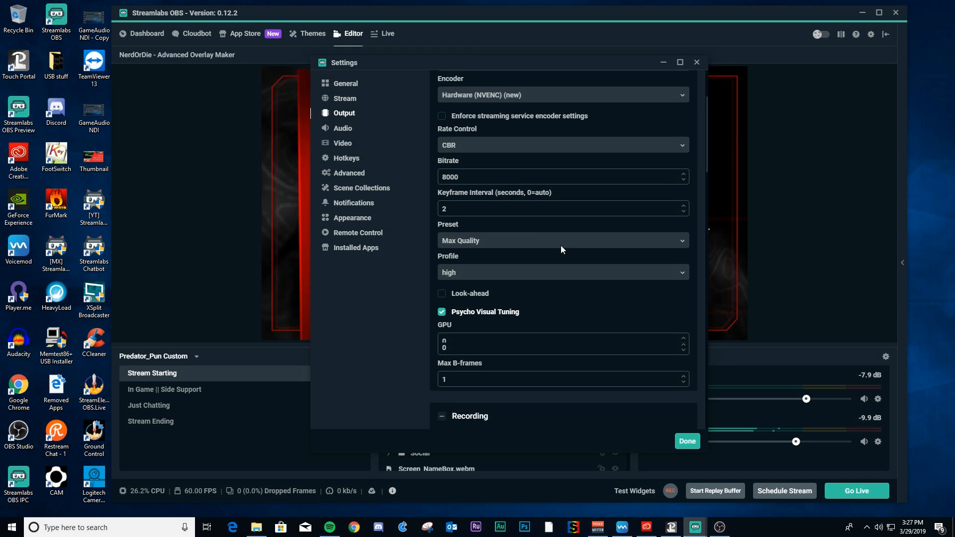
click(561, 240)
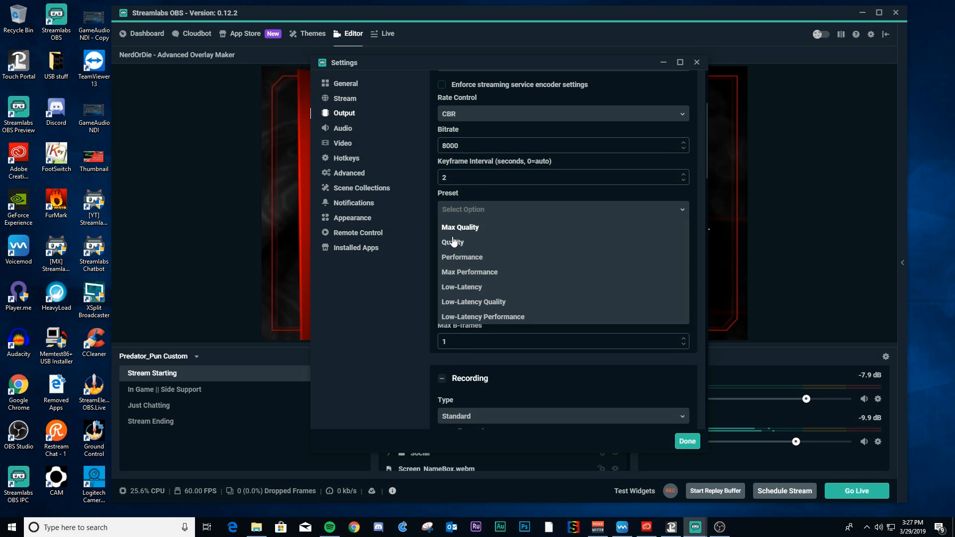
scroll(down, 3)
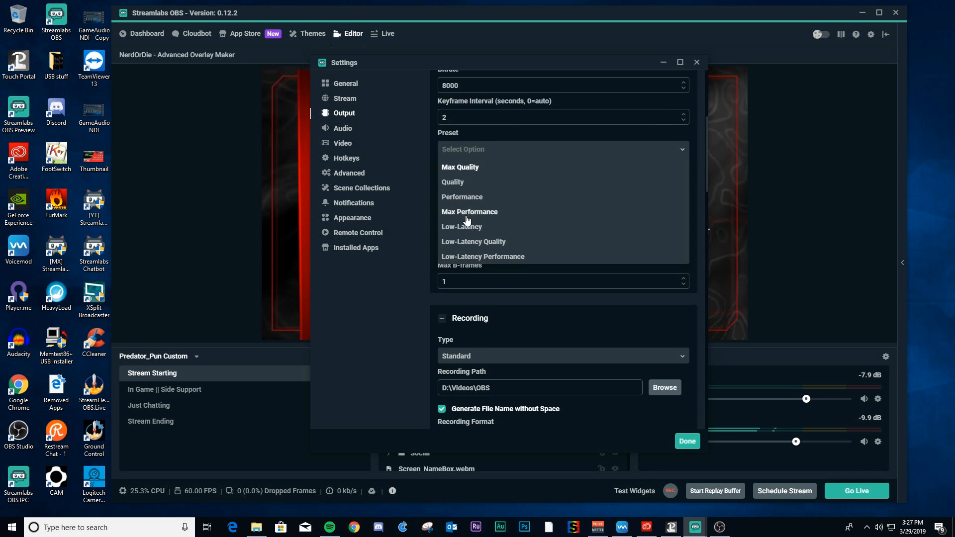
click(459, 167)
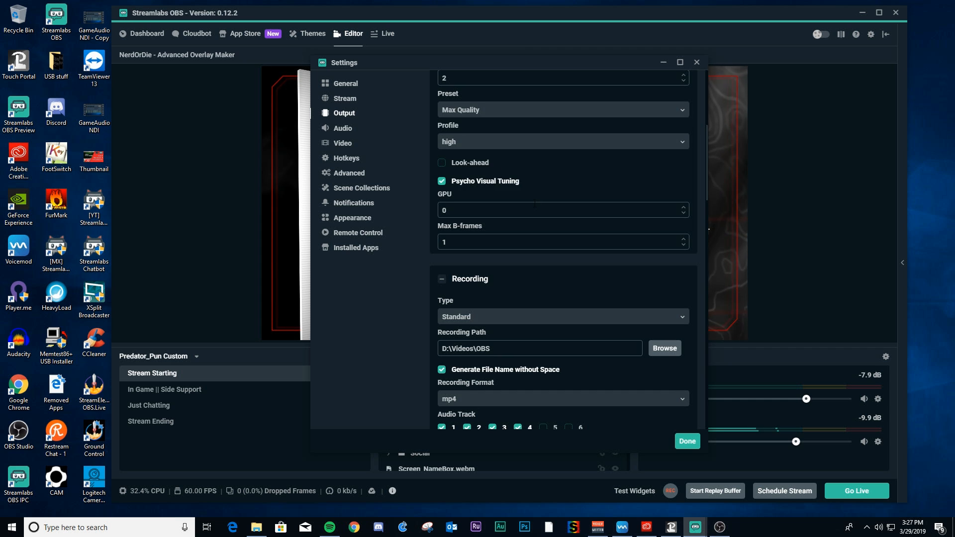
scroll(up, 3)
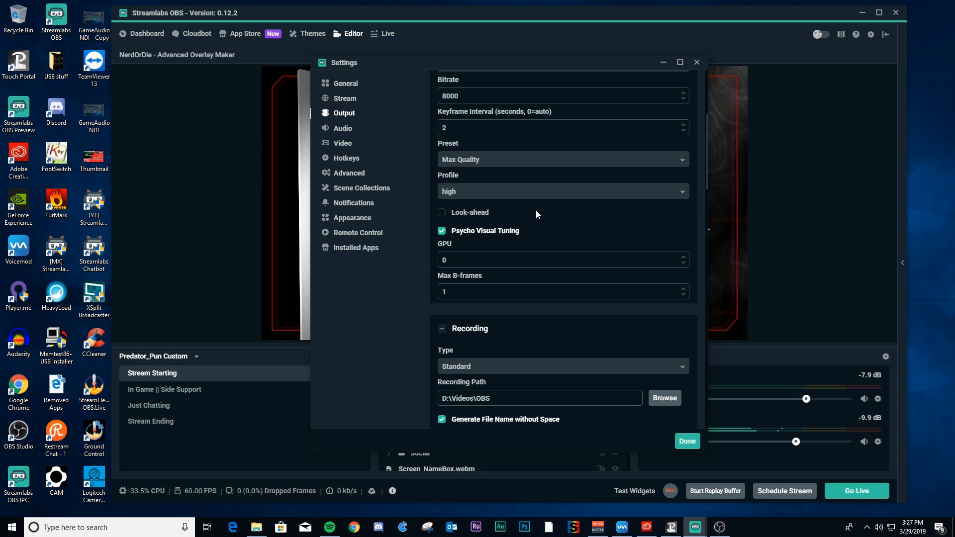
mouse_move(543, 199)
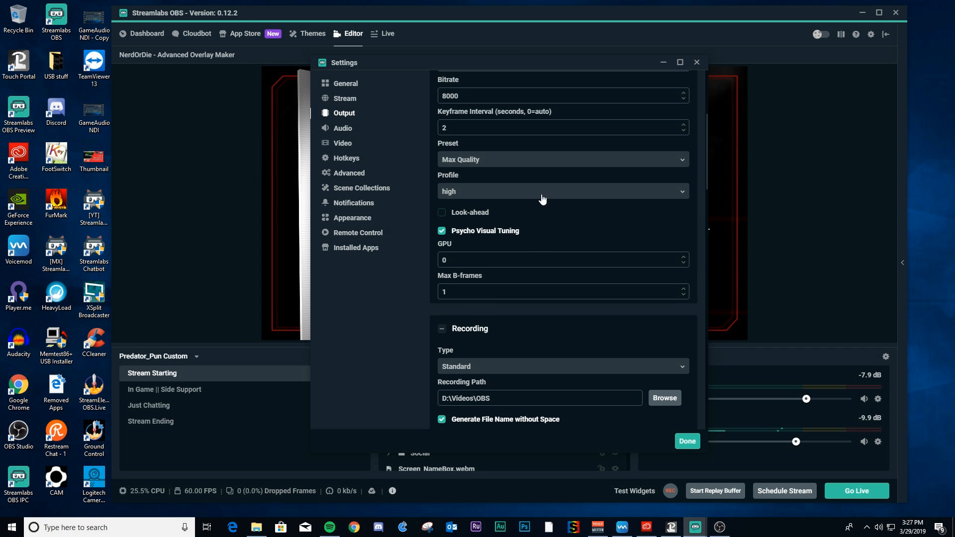
mouse_move(382, 223)
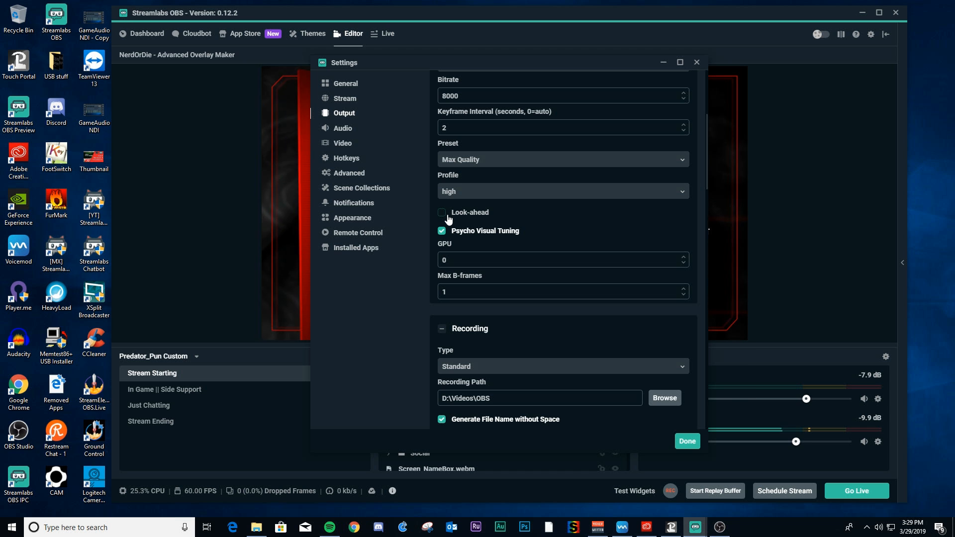
scroll(up, 3)
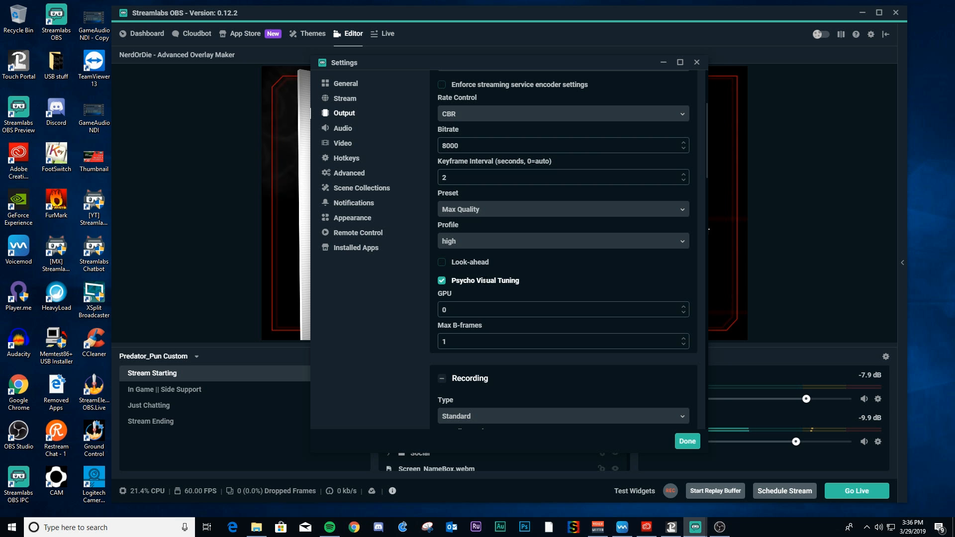
mouse_move(484, 293)
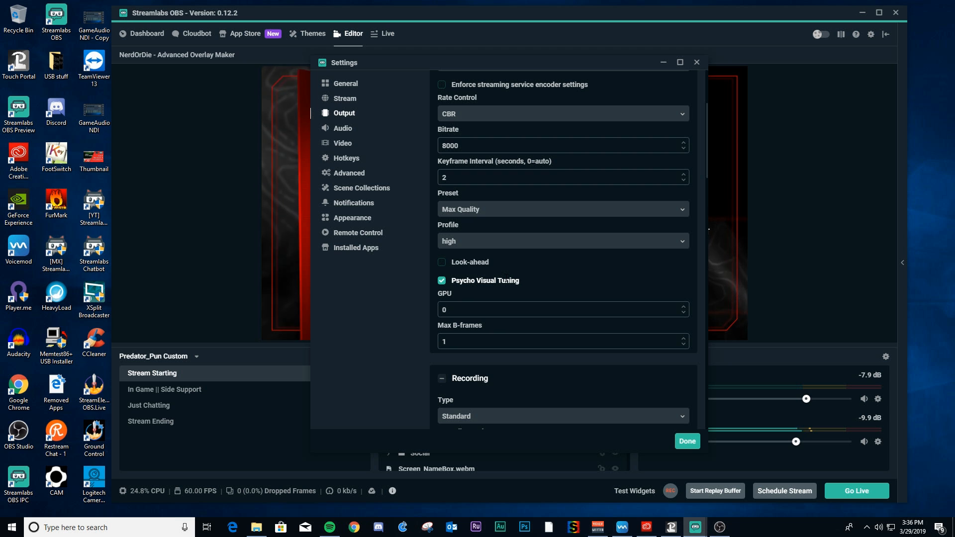
mouse_move(505, 280)
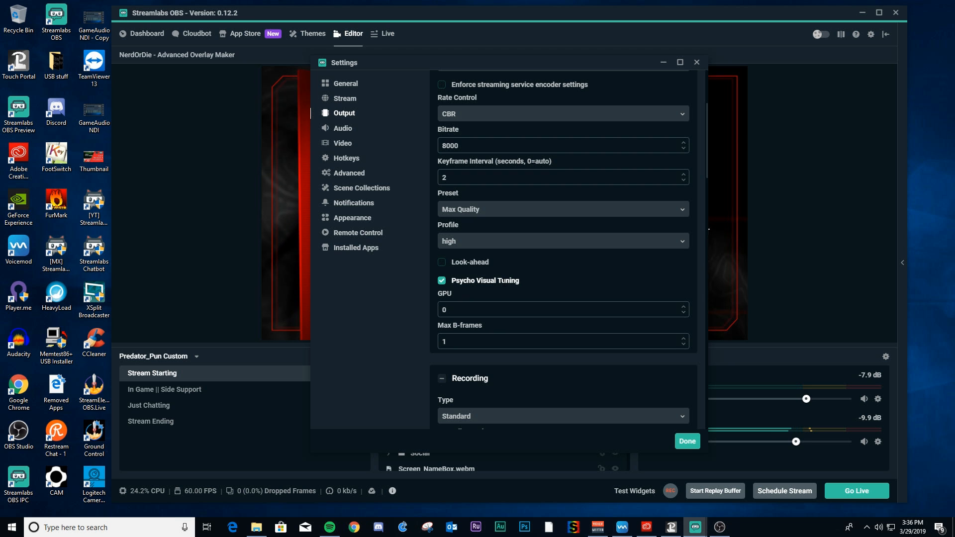
mouse_move(522, 285)
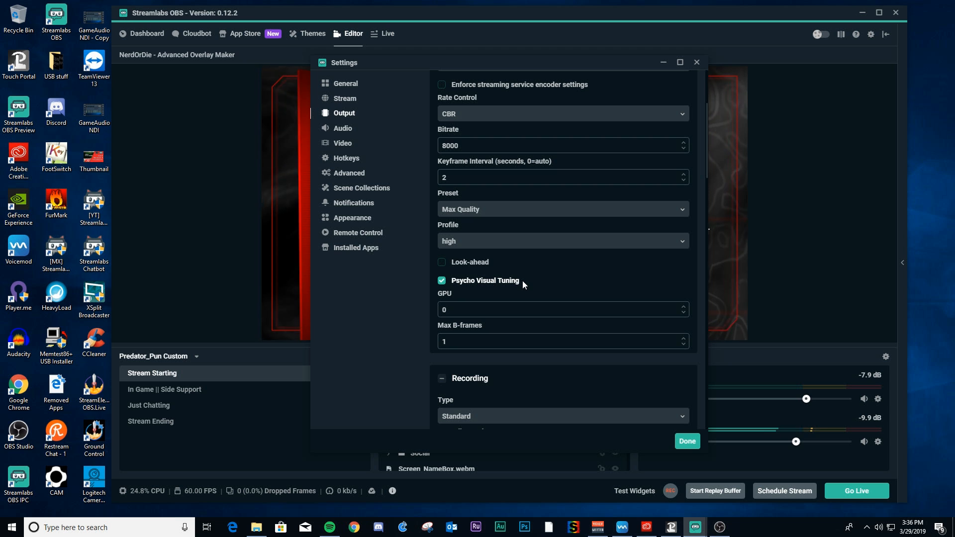
mouse_move(521, 286)
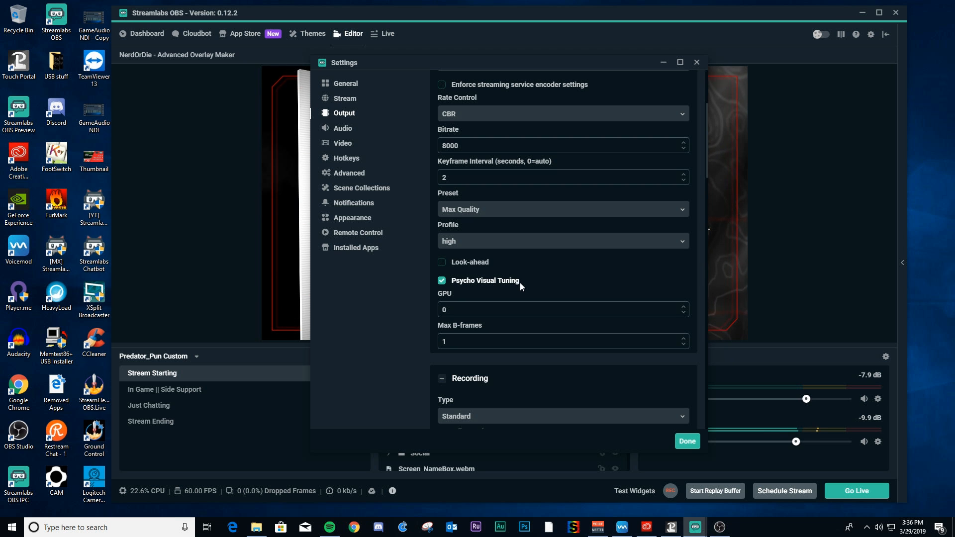
mouse_move(520, 287)
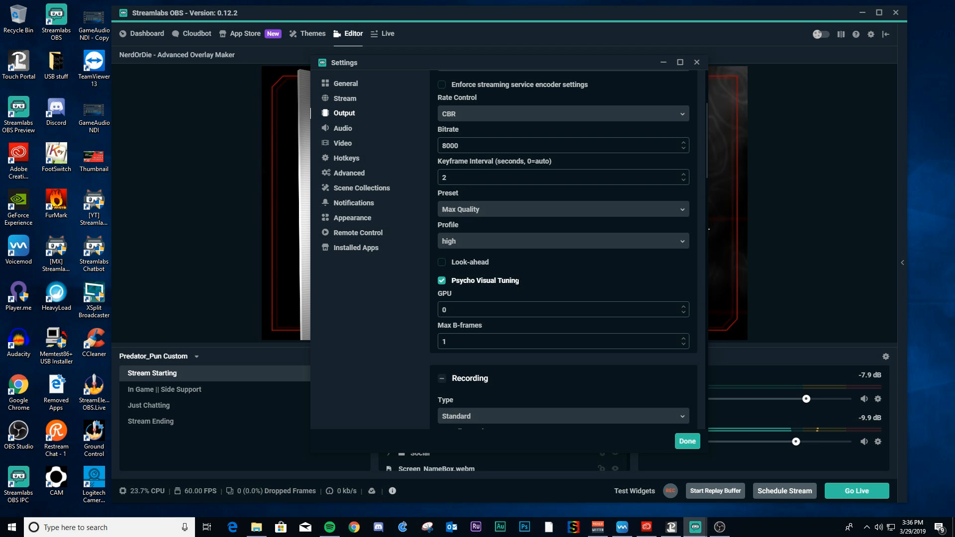
mouse_move(534, 278)
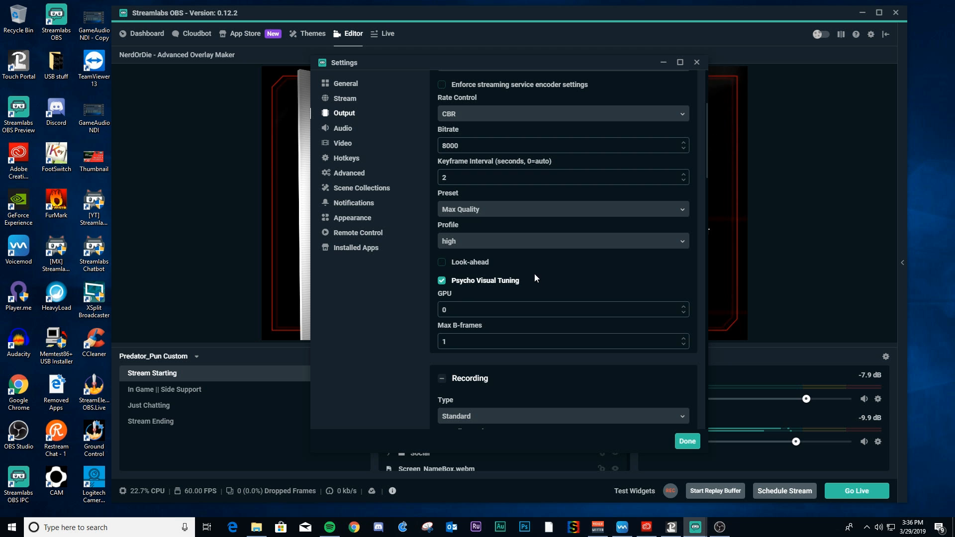
scroll(down, 3)
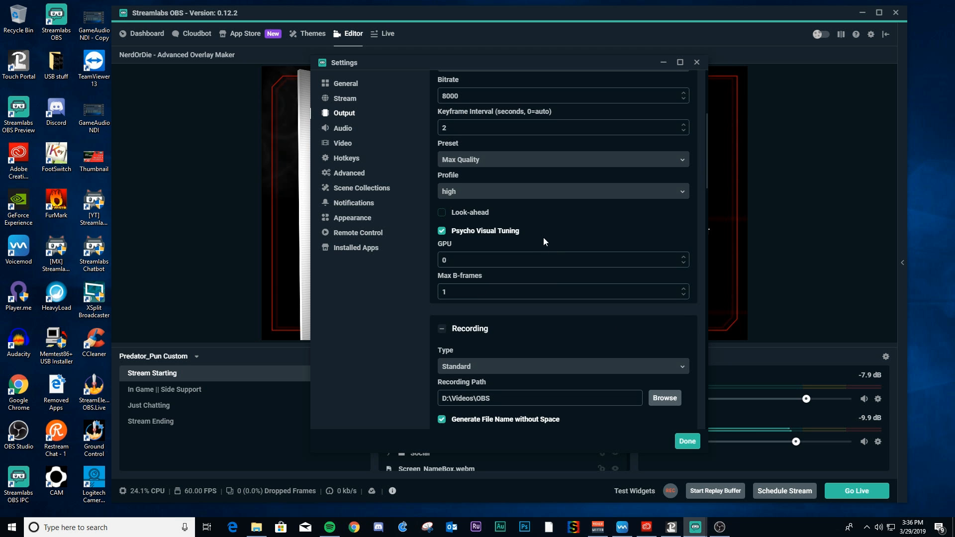
scroll(up, 3)
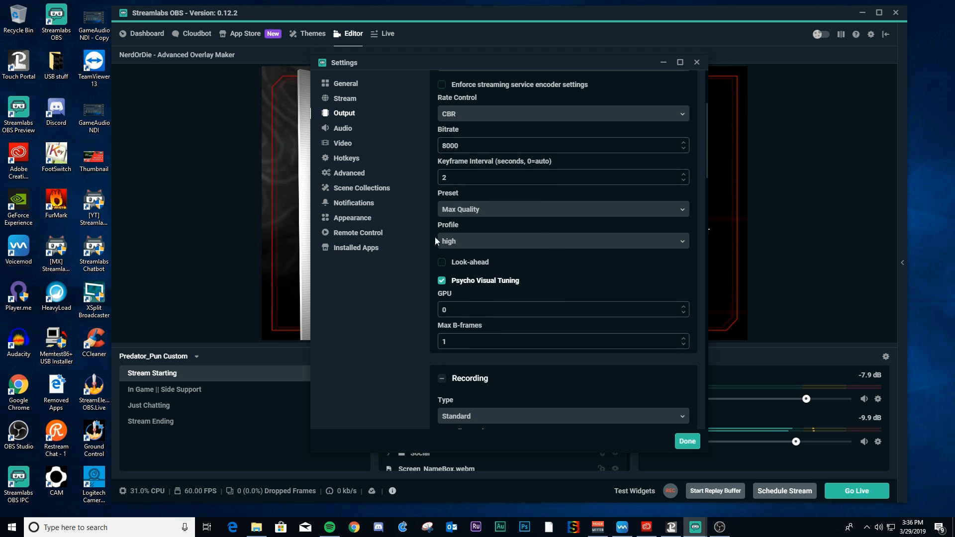
mouse_move(561, 283)
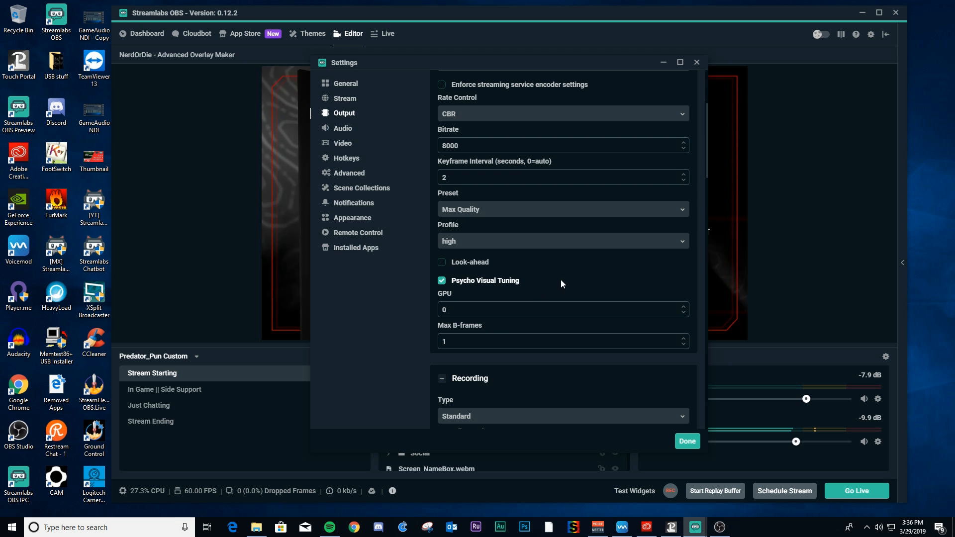
scroll(down, 3)
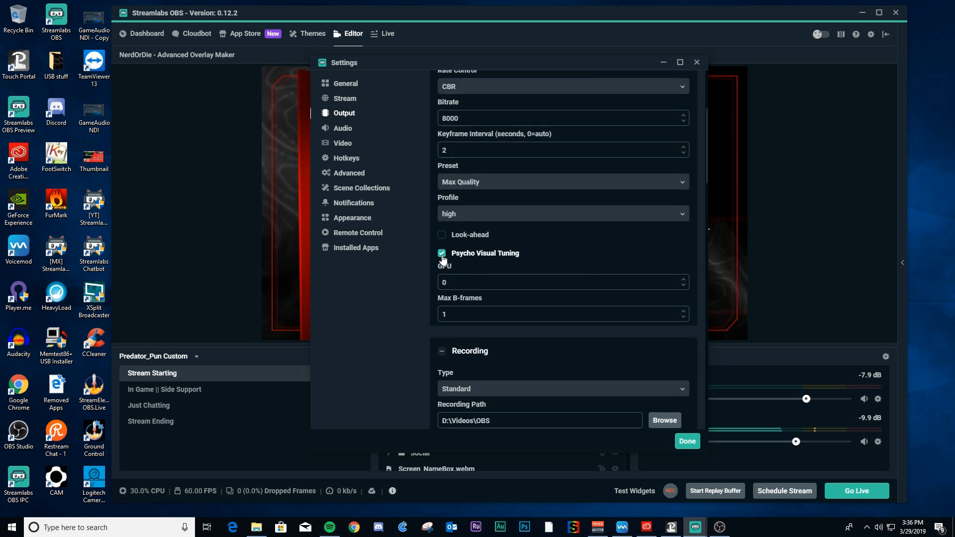
scroll(up, 3)
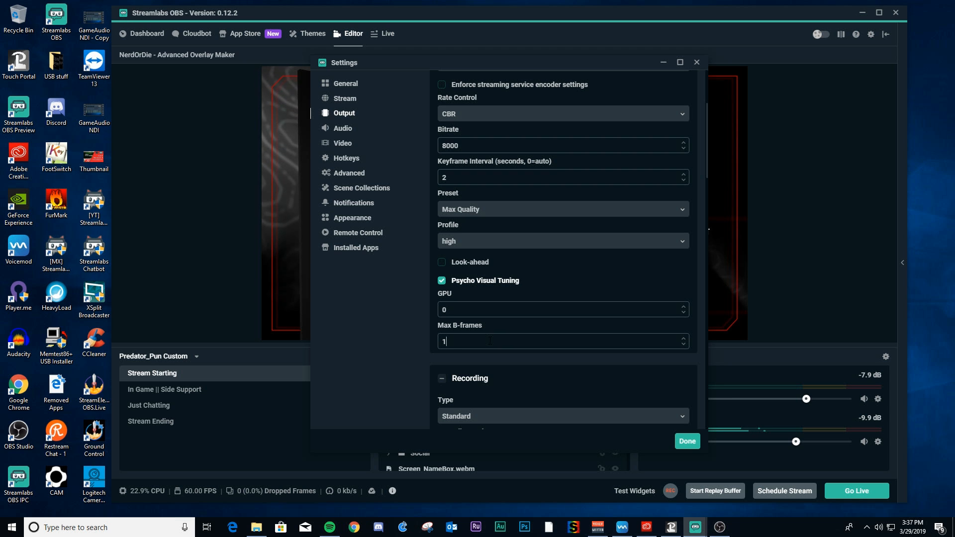
- Scroll the Output page down to the streaming Max B-frames and Recording path D:\Videos\OBS
scroll(down, 3)
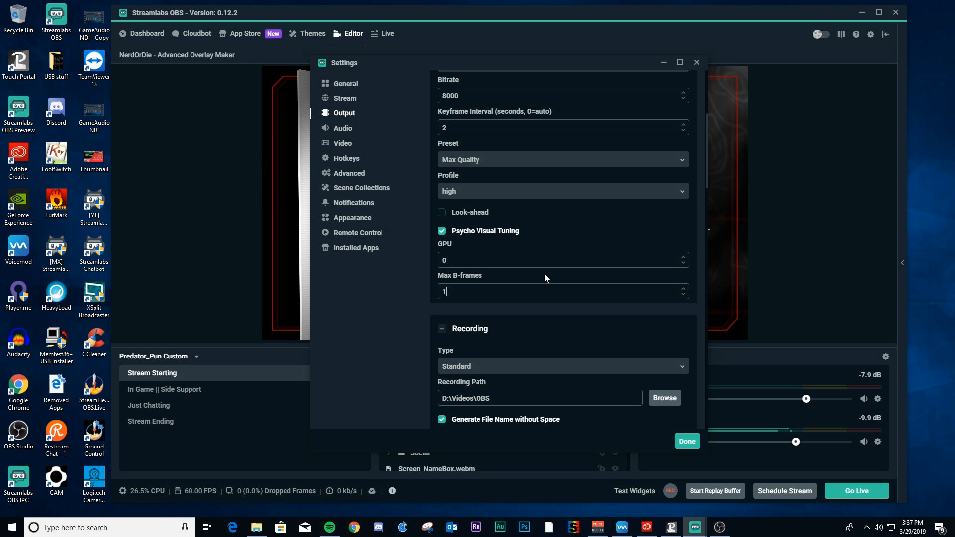
mouse_move(507, 313)
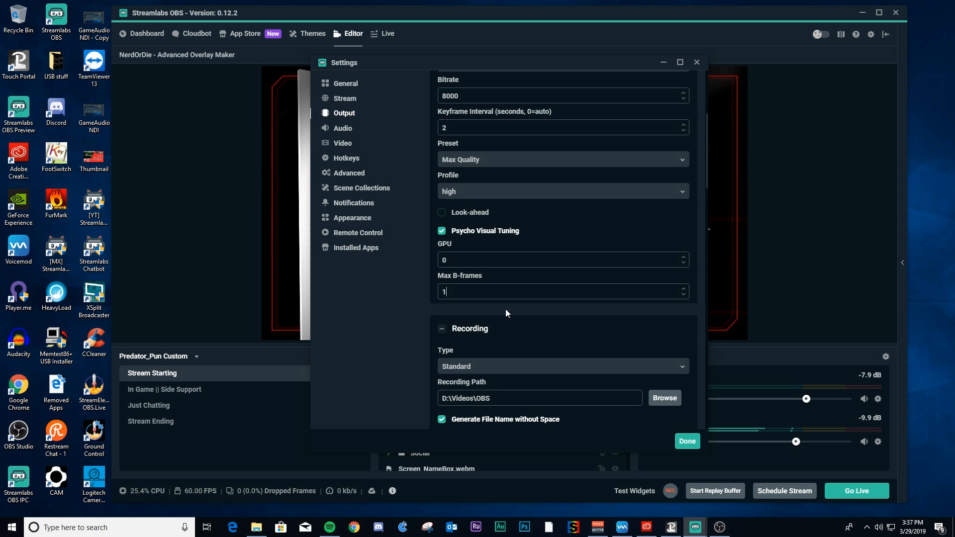
mouse_move(520, 307)
text(0)
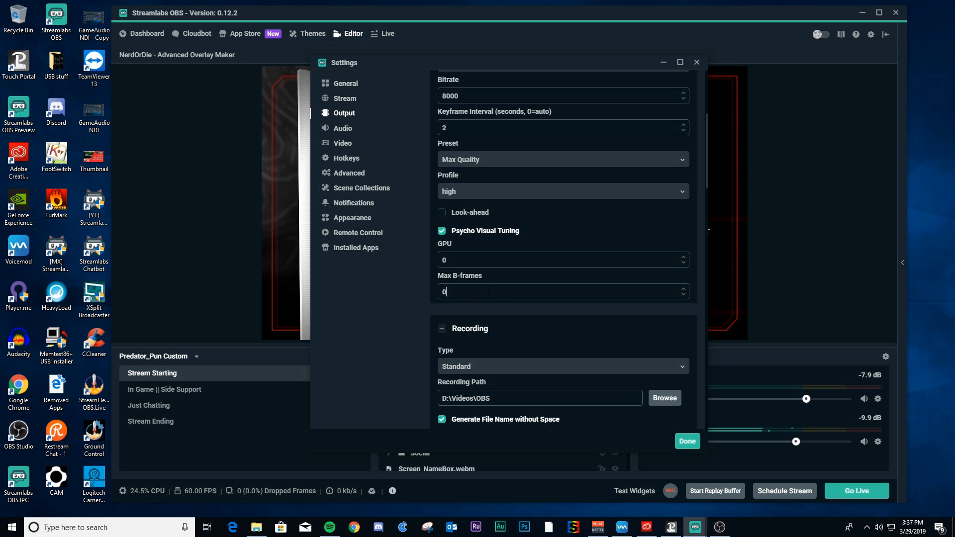
- Set streaming Max B-frames to 0 and move down to the Recording encoder options
scroll(down, 3)
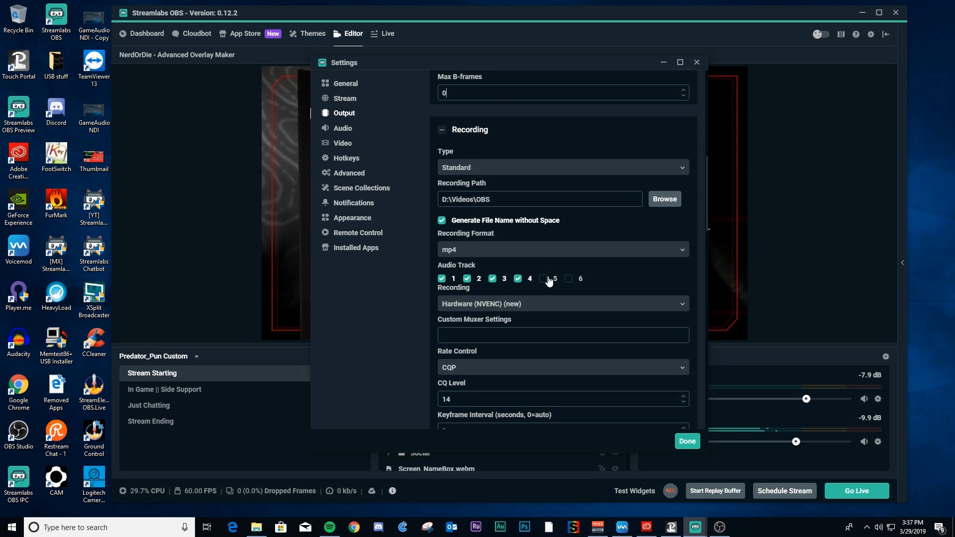
scroll(down, 3)
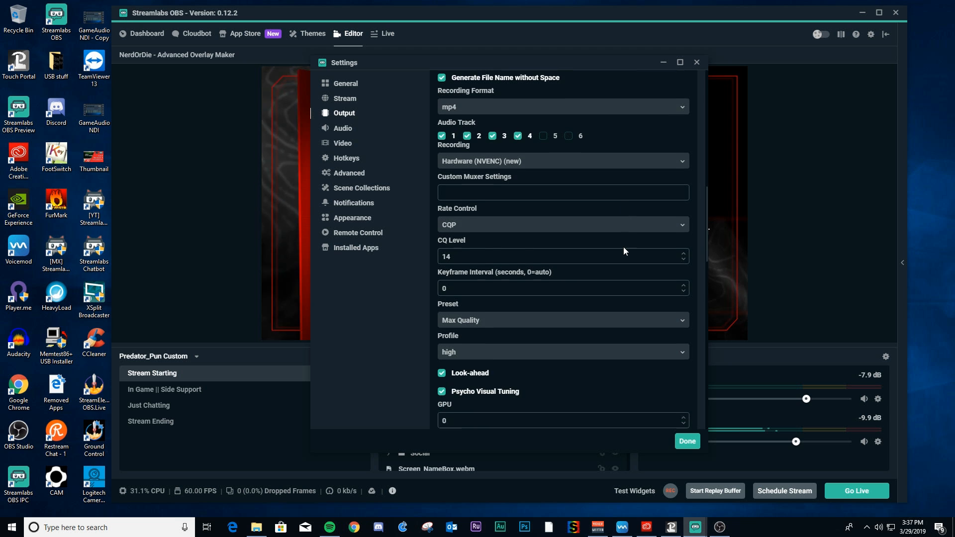
scroll(down, 3)
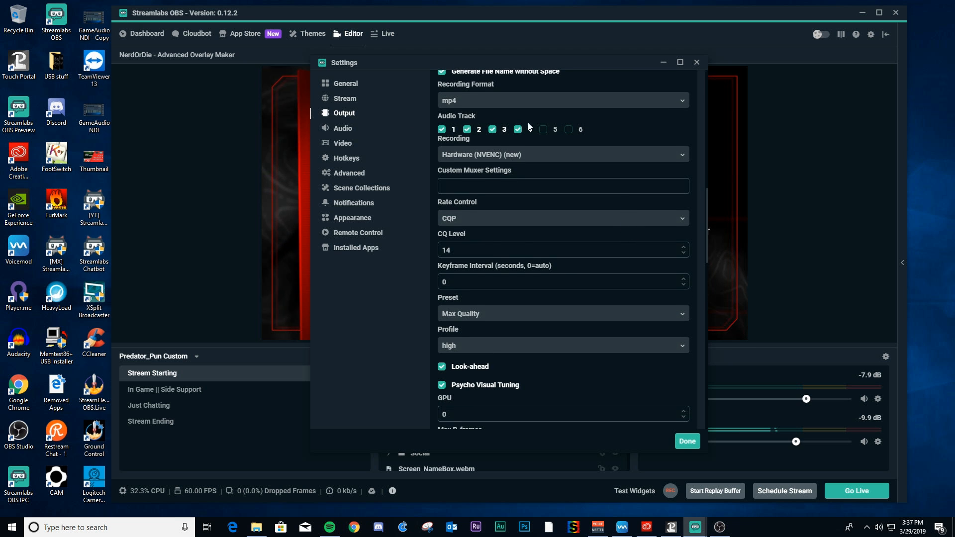
click(518, 129)
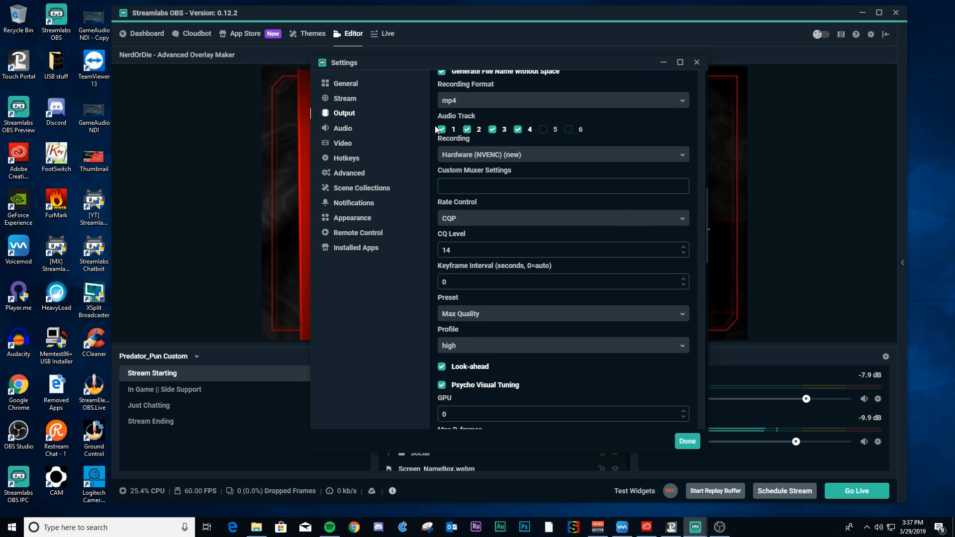
mouse_move(563, 130)
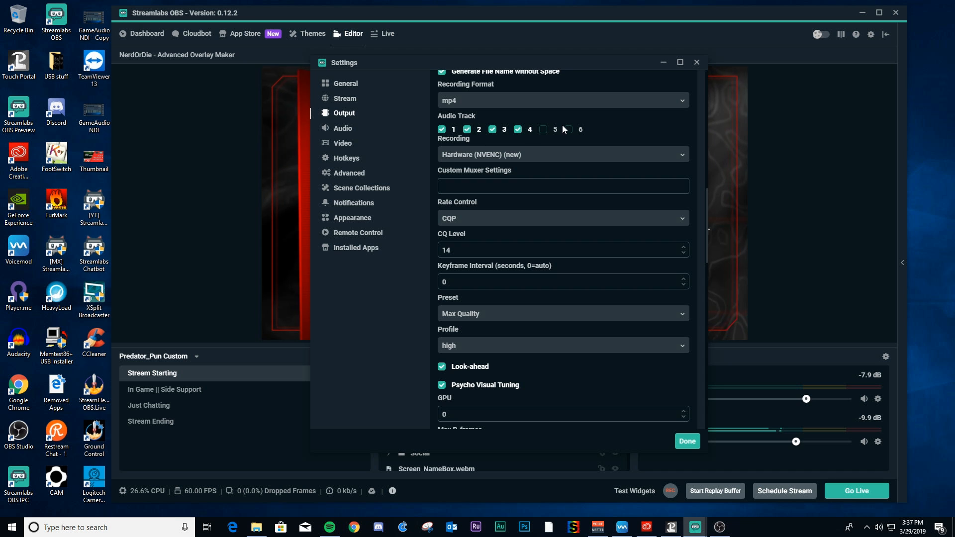
scroll(down, 3)
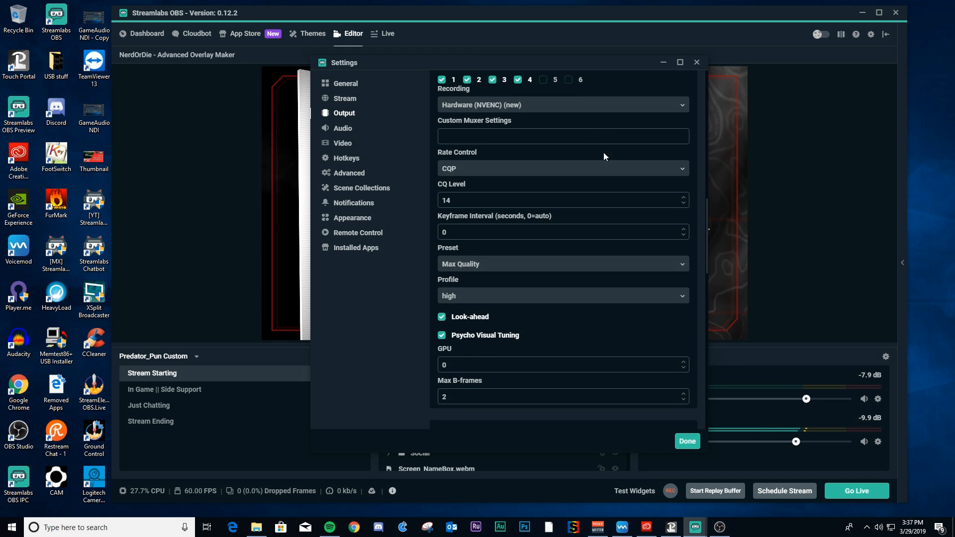
scroll(down, 3)
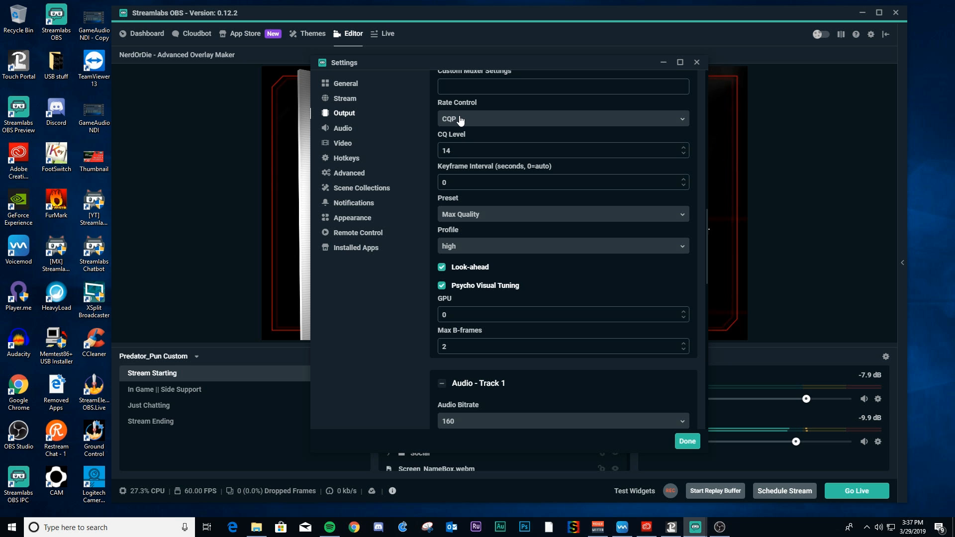
- Raise the recording CQ Level to 15 and set its Keyframe Interval to 1, reaching the audio track bitrates
click(548, 150)
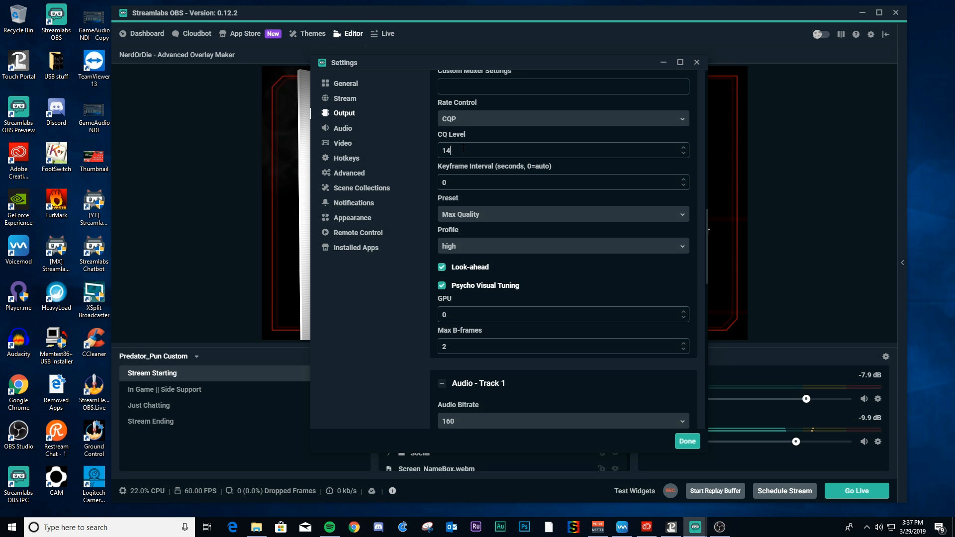
key(backspace)
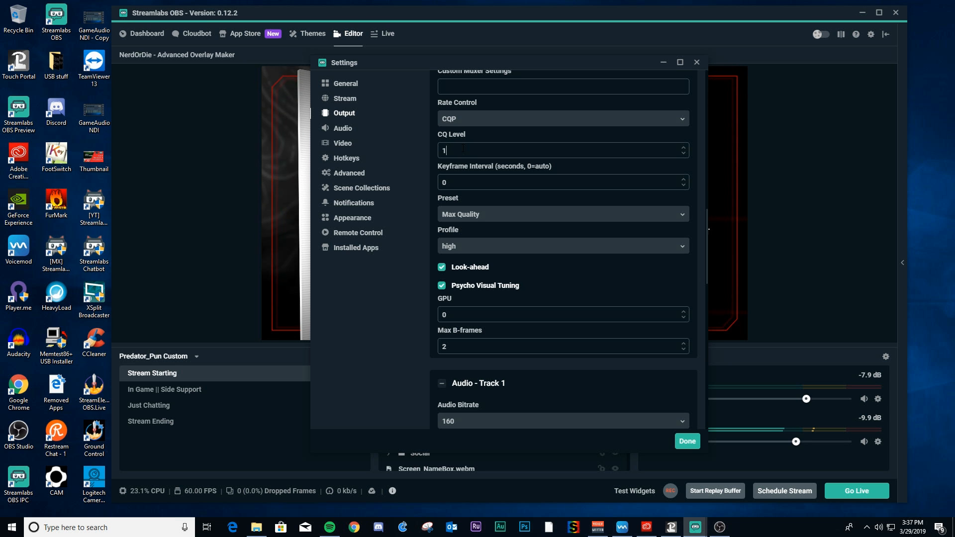
text(5)
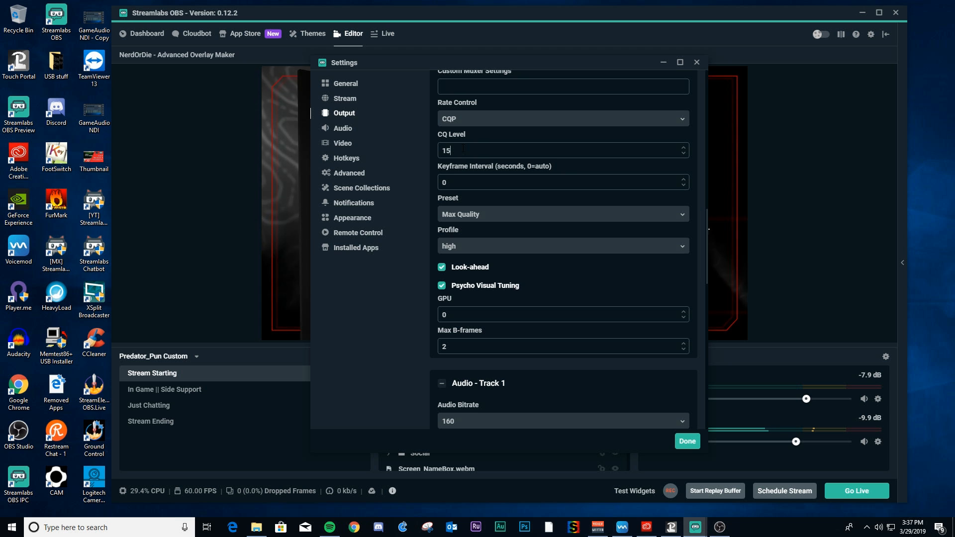
click(560, 182)
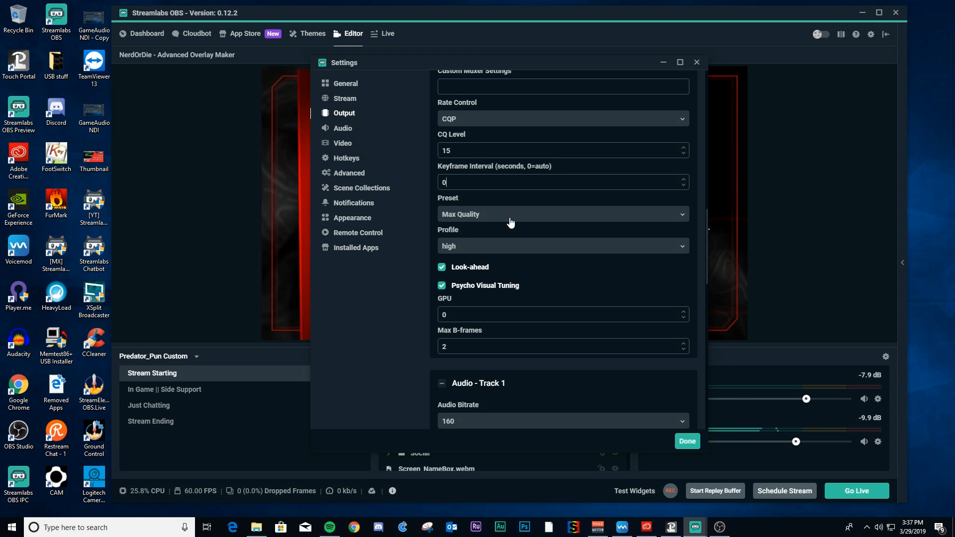
mouse_move(492, 218)
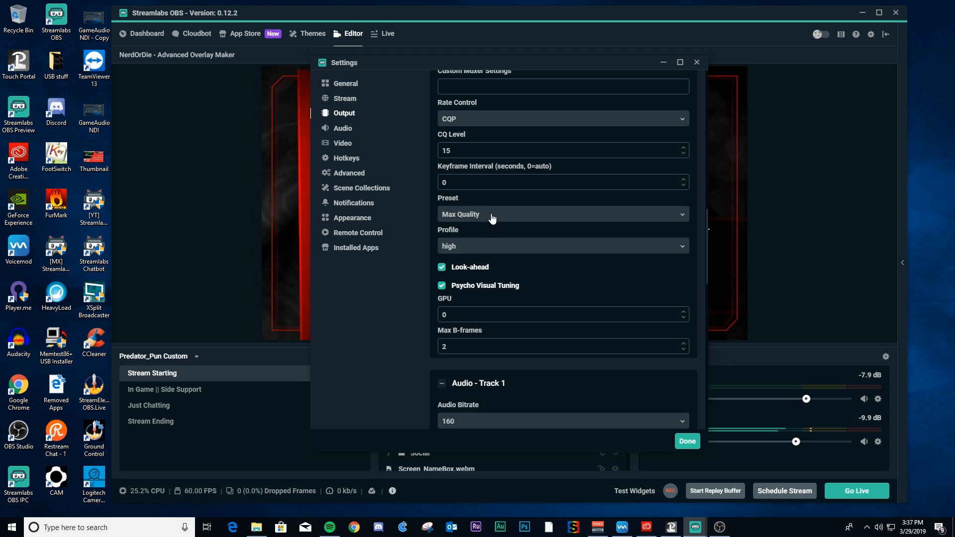
scroll(down, 3)
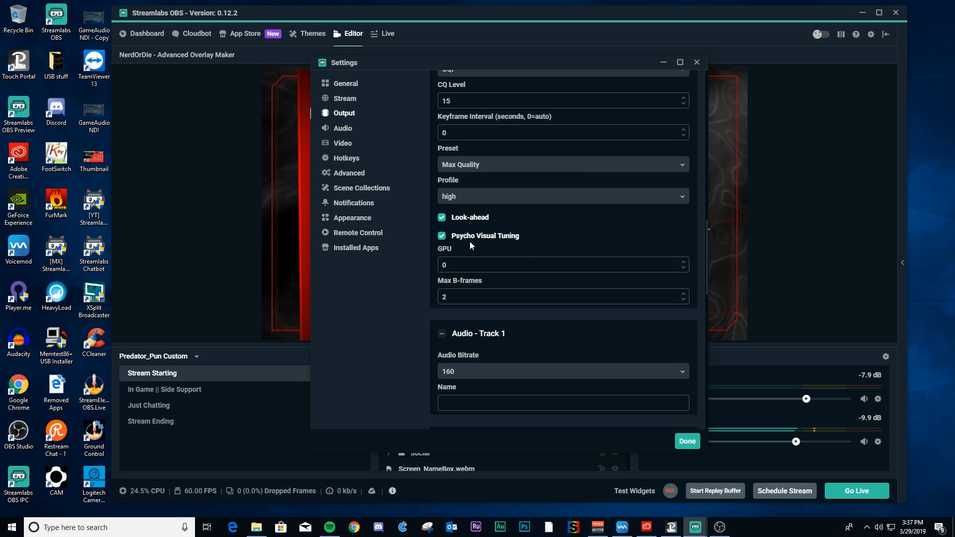
mouse_move(444, 254)
text(1)
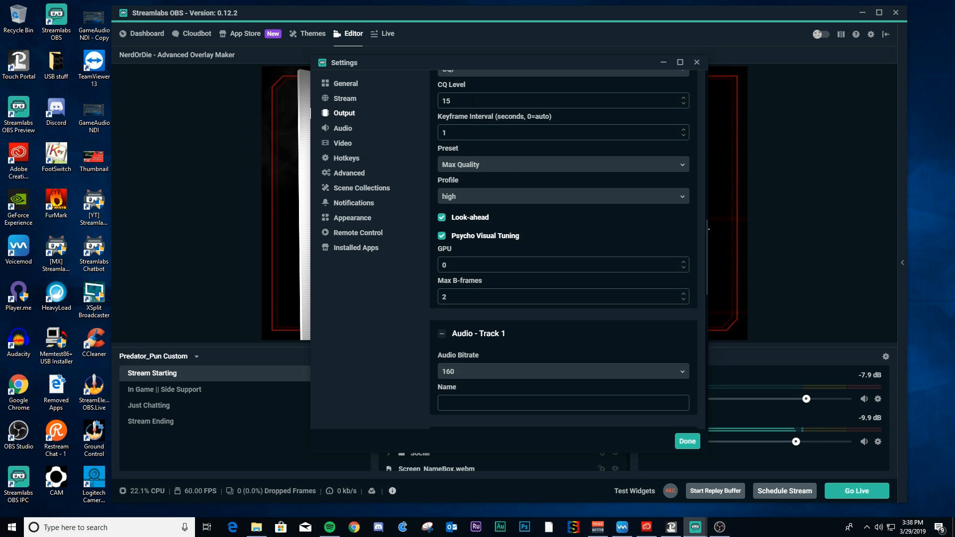
scroll(down, 3)
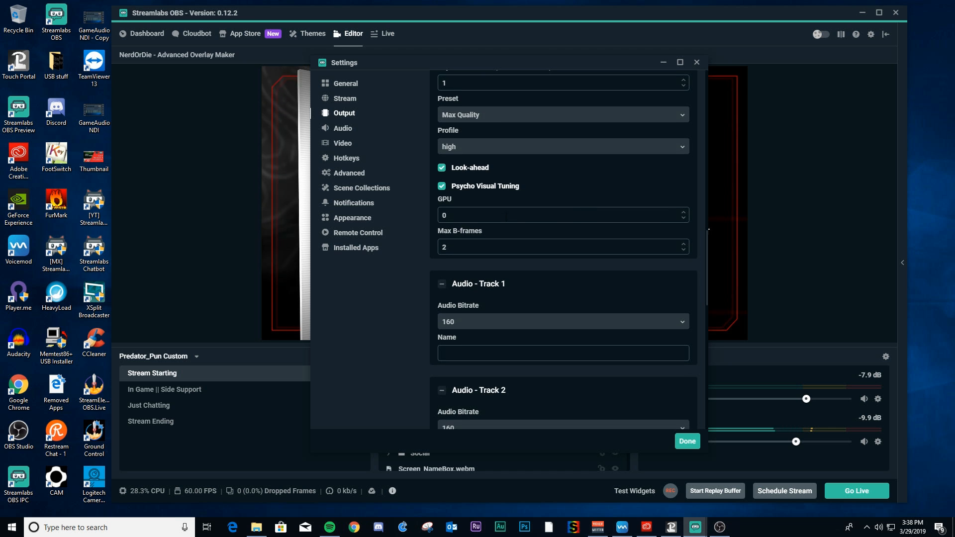
scroll(down, 3)
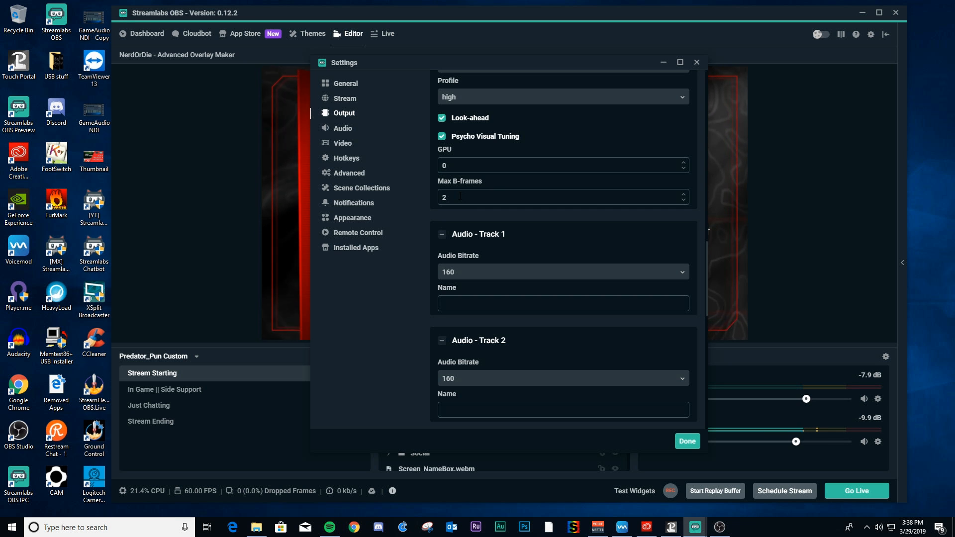
scroll(down, 3)
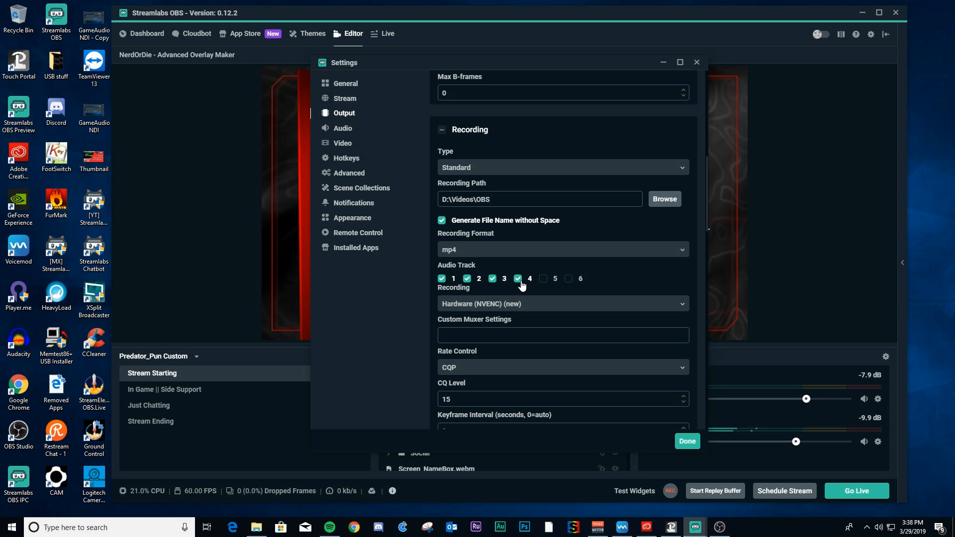
mouse_move(520, 293)
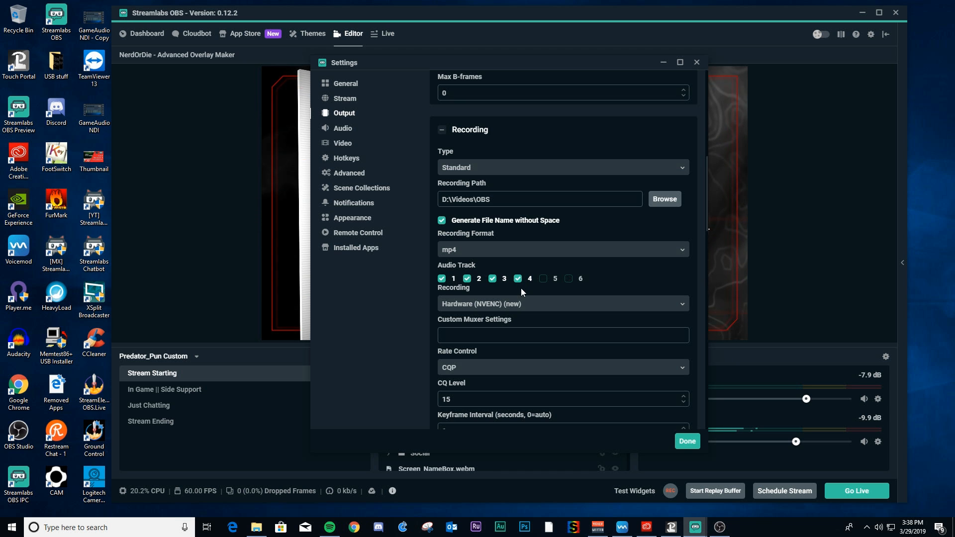
click(492, 279)
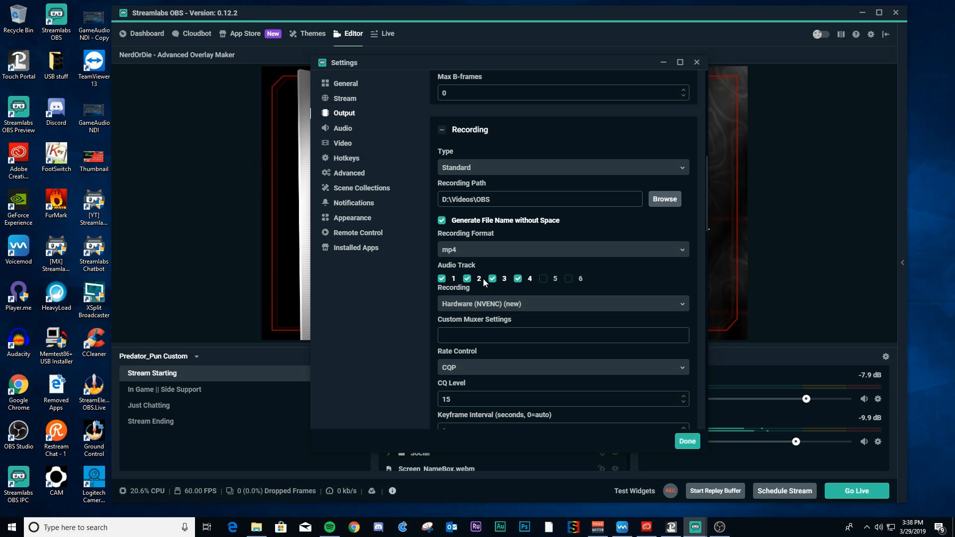
click(517, 279)
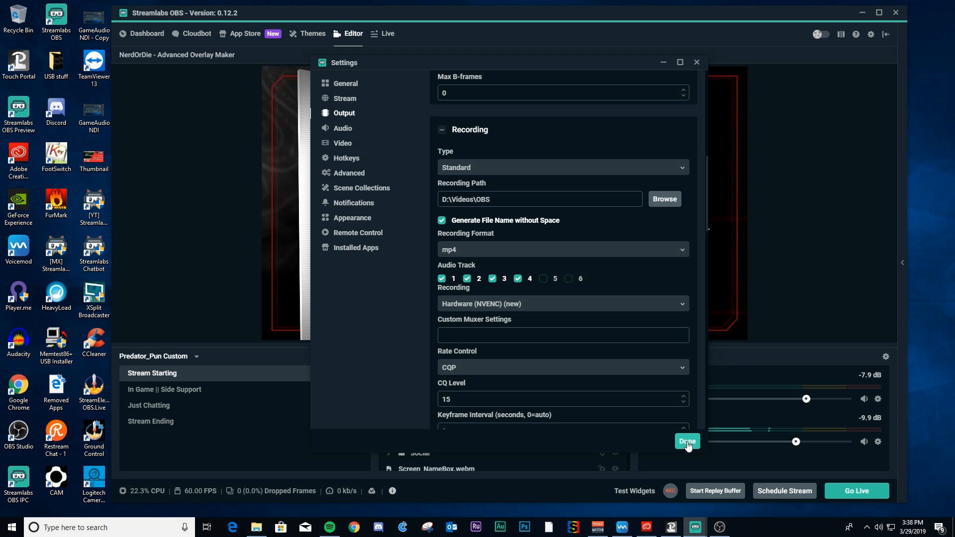
click(686, 441)
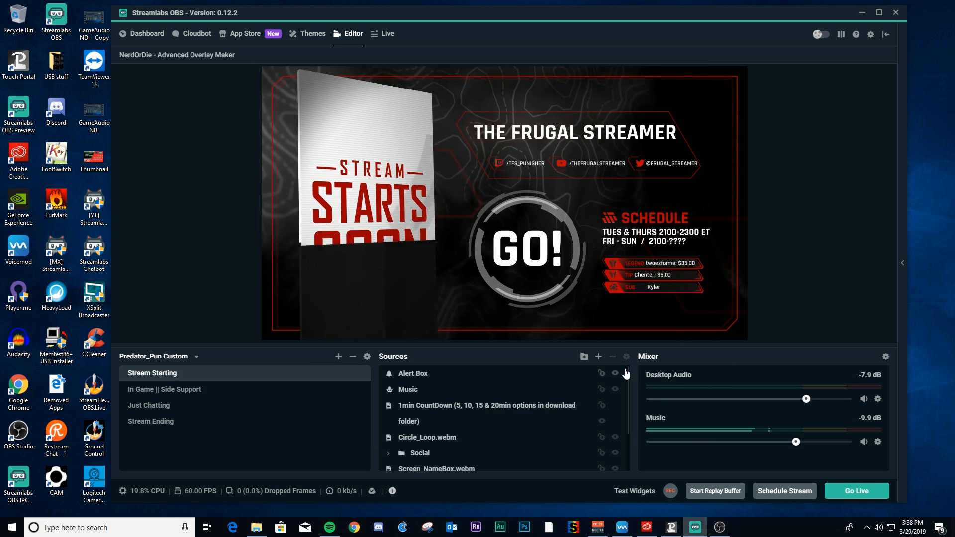
- In Advanced Audio Settings, route Desktop Audio to track 4, Mic/Aux to track 1 and Music to track 3 only
click(885, 356)
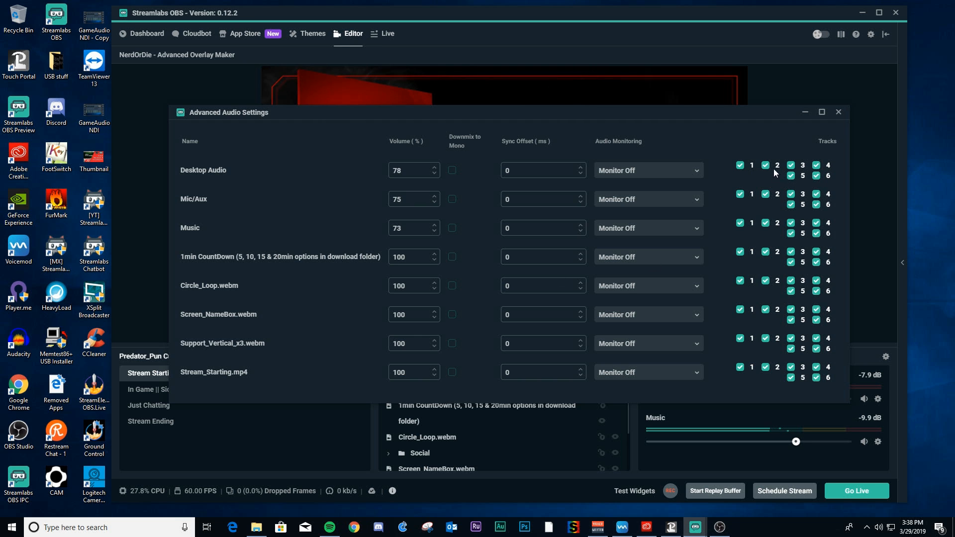
mouse_move(570, 167)
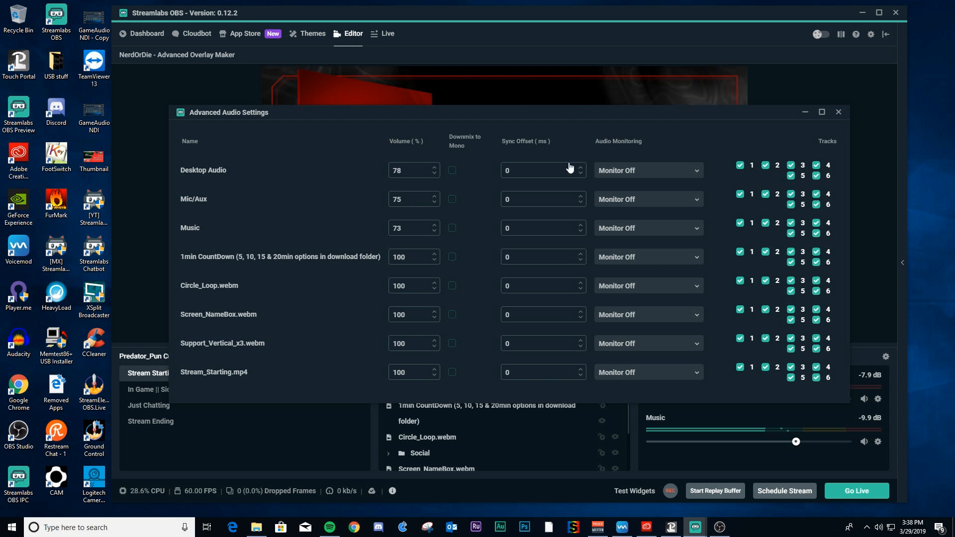
mouse_move(715, 199)
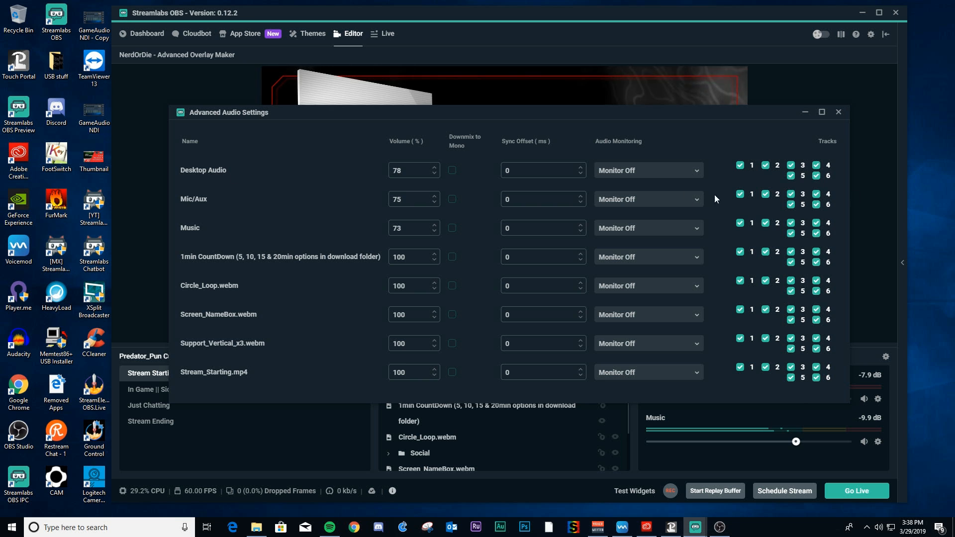
mouse_move(741, 175)
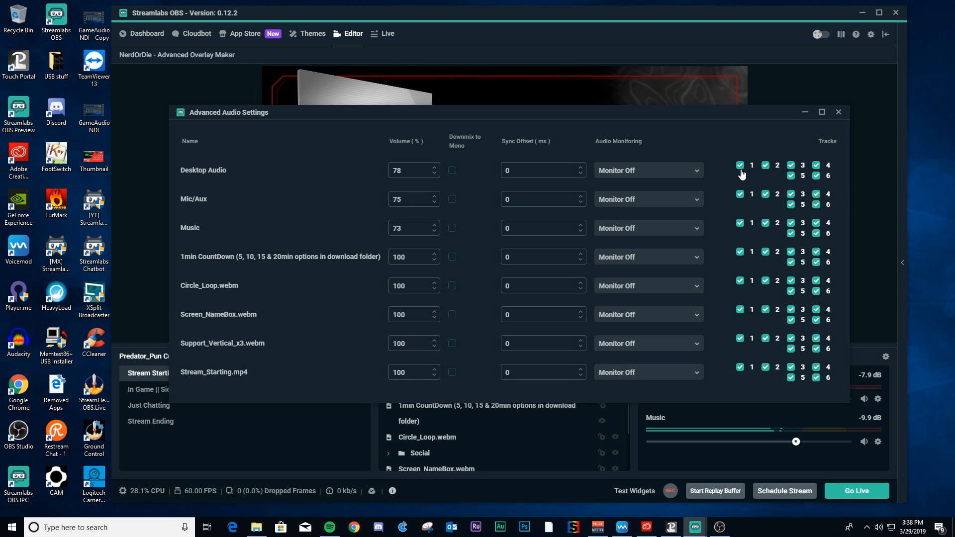
click(739, 165)
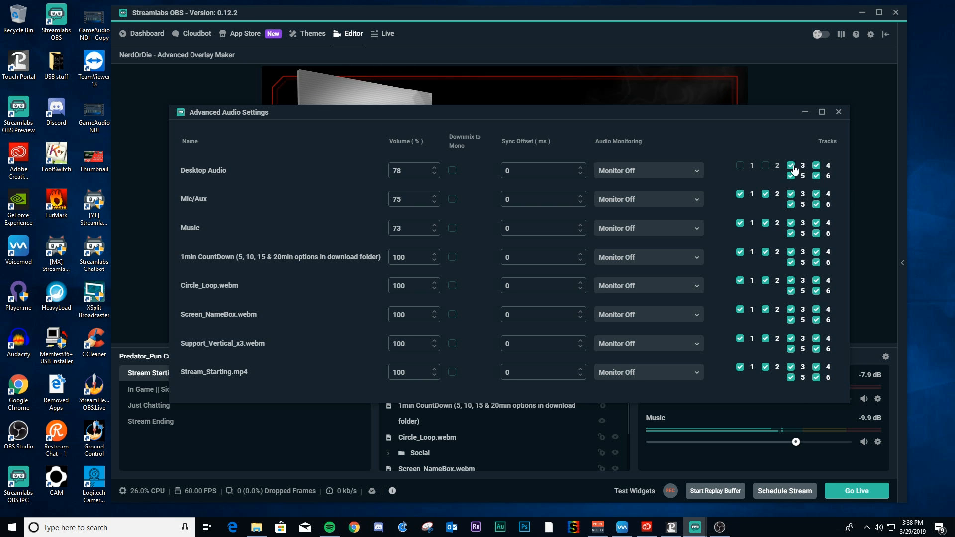
click(790, 165)
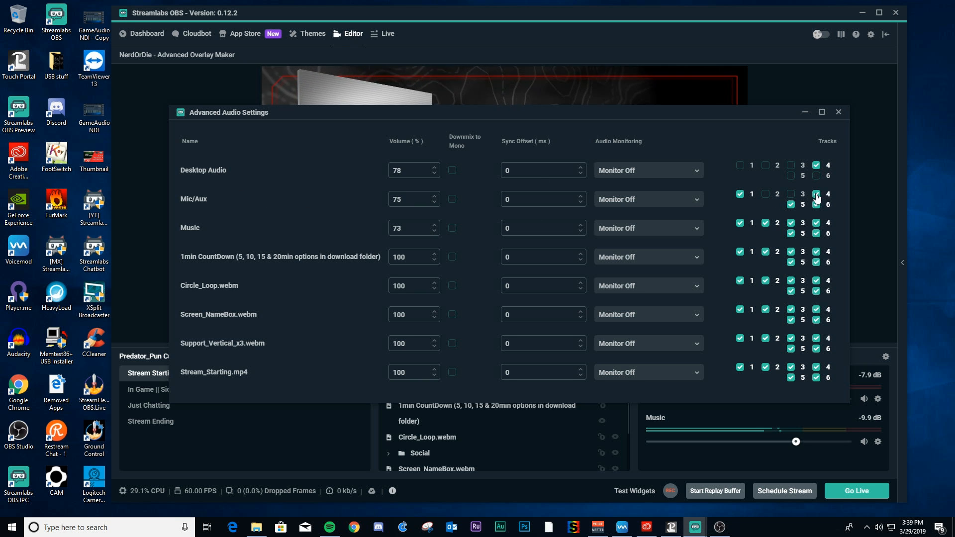
click(816, 194)
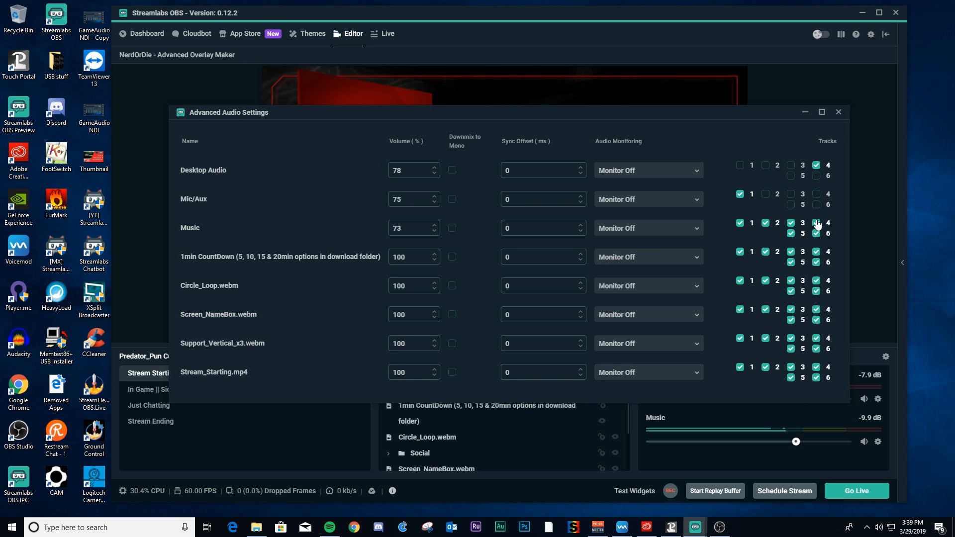
click(816, 223)
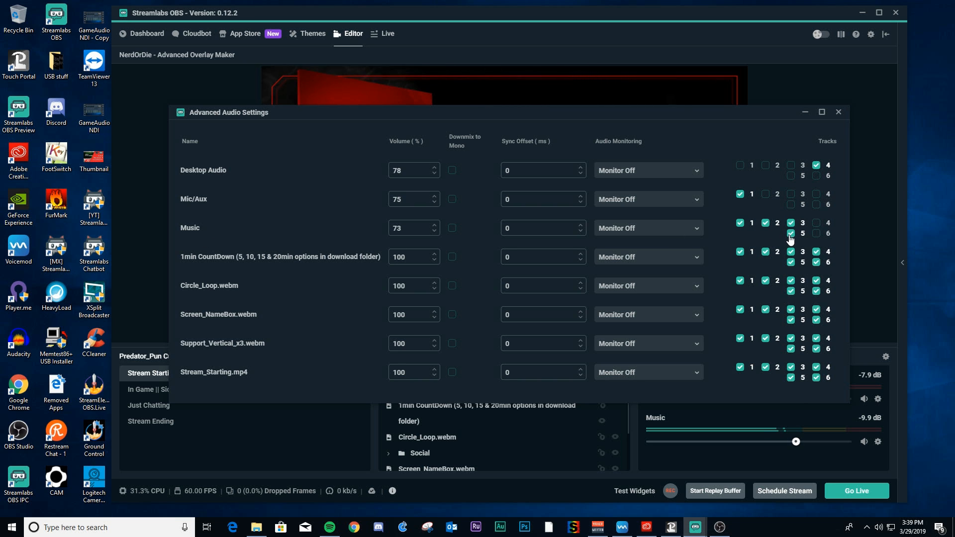
click(739, 221)
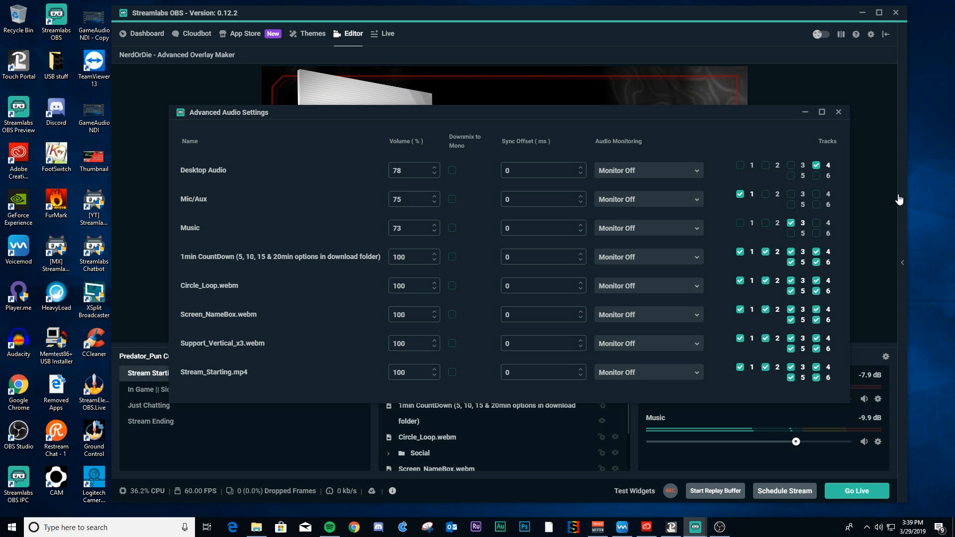
mouse_move(644, 197)
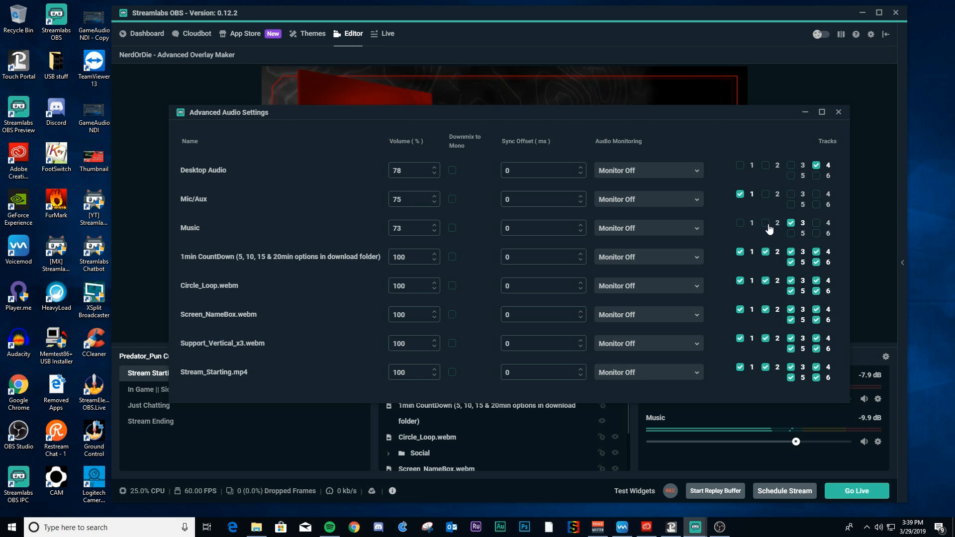
mouse_move(885, 221)
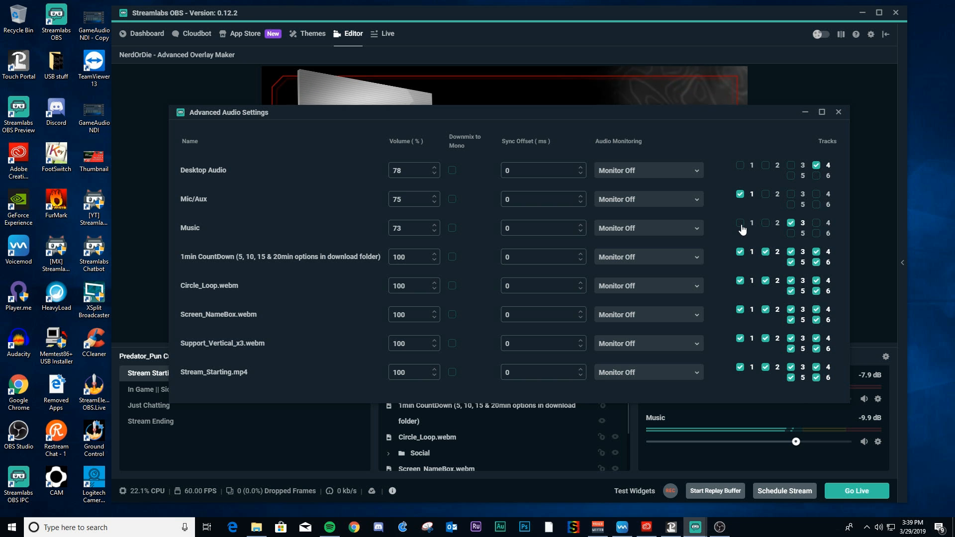
mouse_move(727, 235)
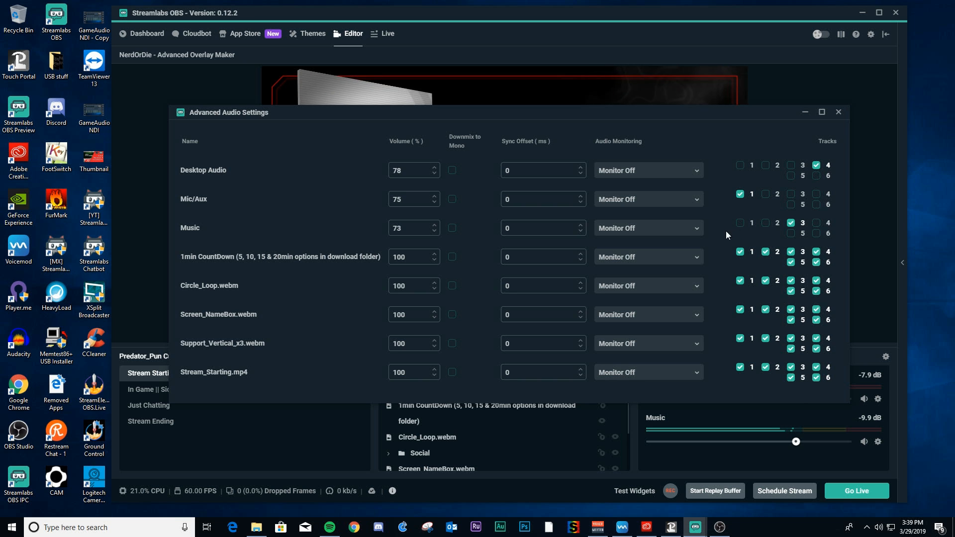
mouse_move(759, 235)
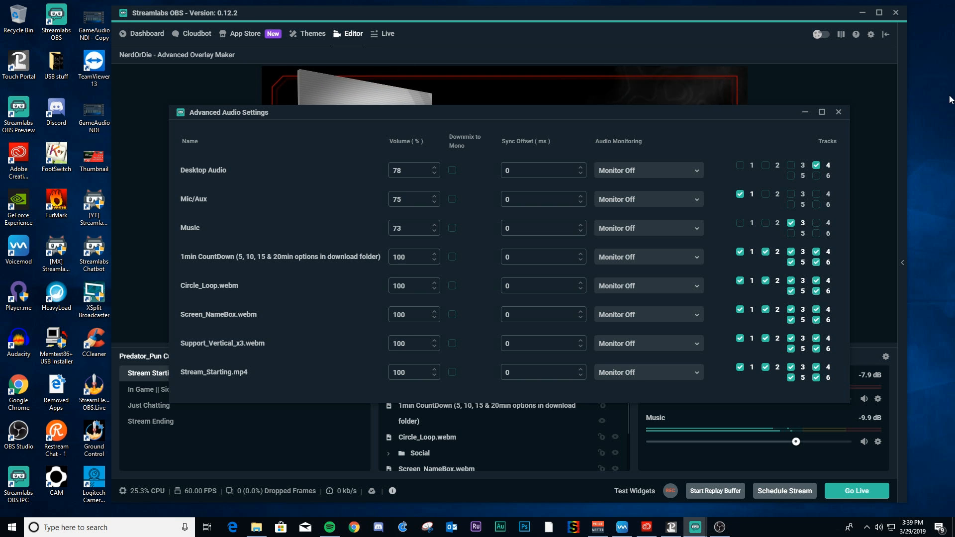
mouse_move(783, 242)
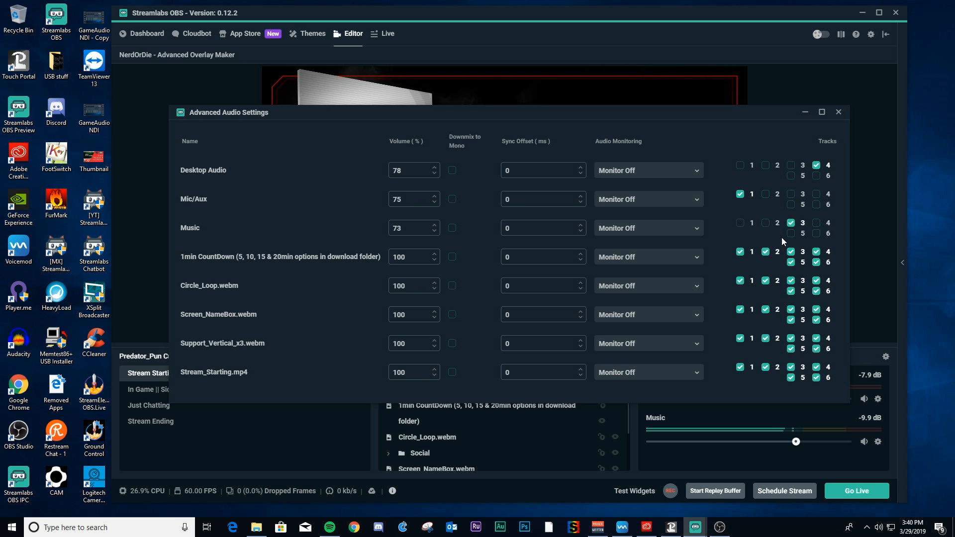
mouse_move(246, 246)
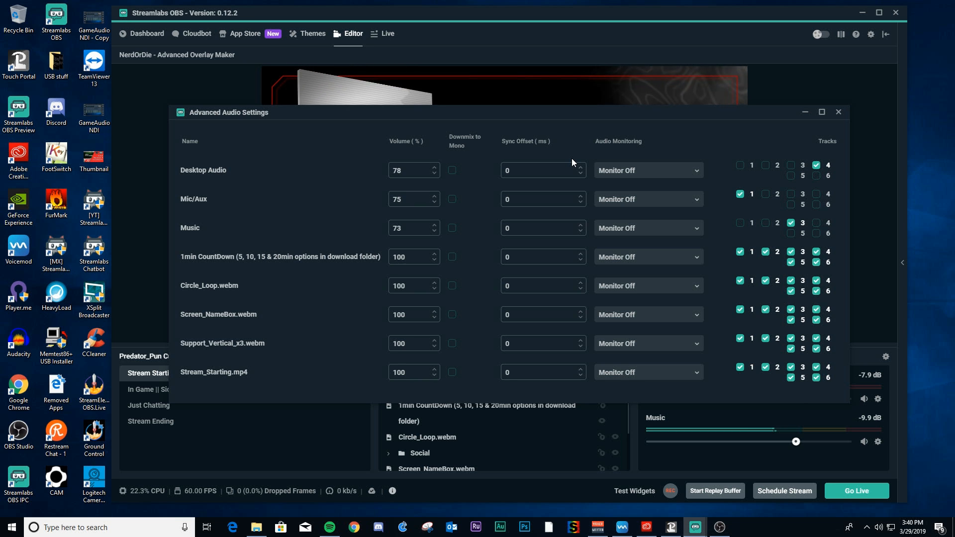
mouse_move(395, 69)
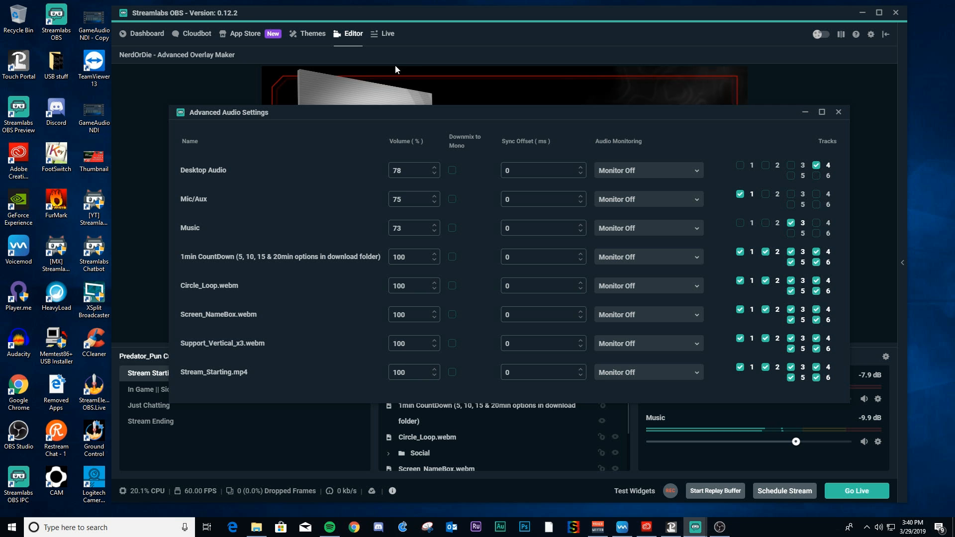
mouse_move(723, 200)
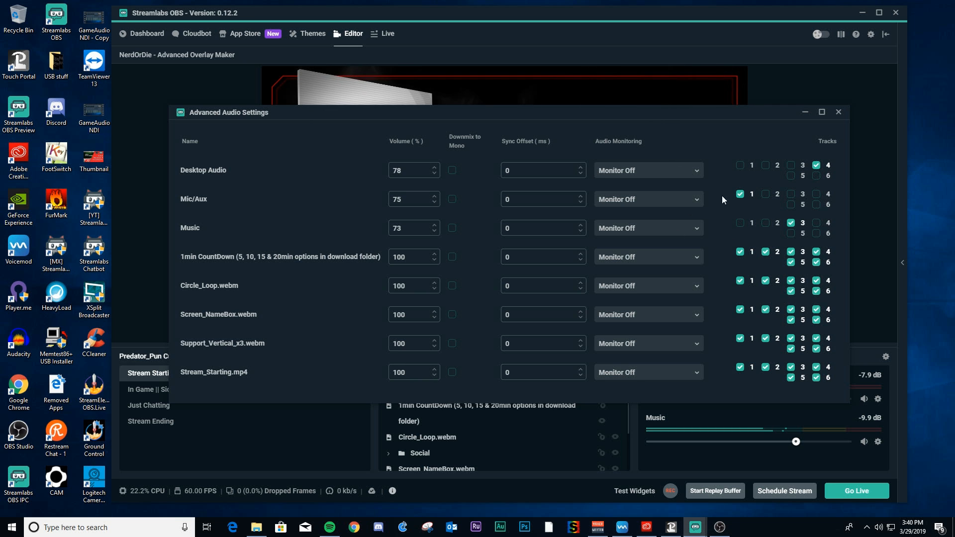
mouse_move(833, 121)
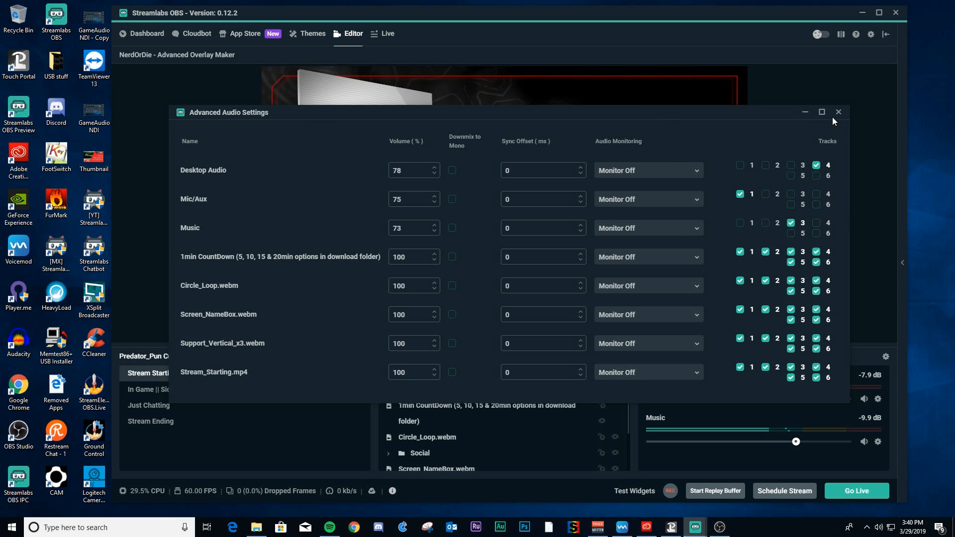
- Close the Advanced Audio Settings window, returning to the Stream Starting scene
click(839, 113)
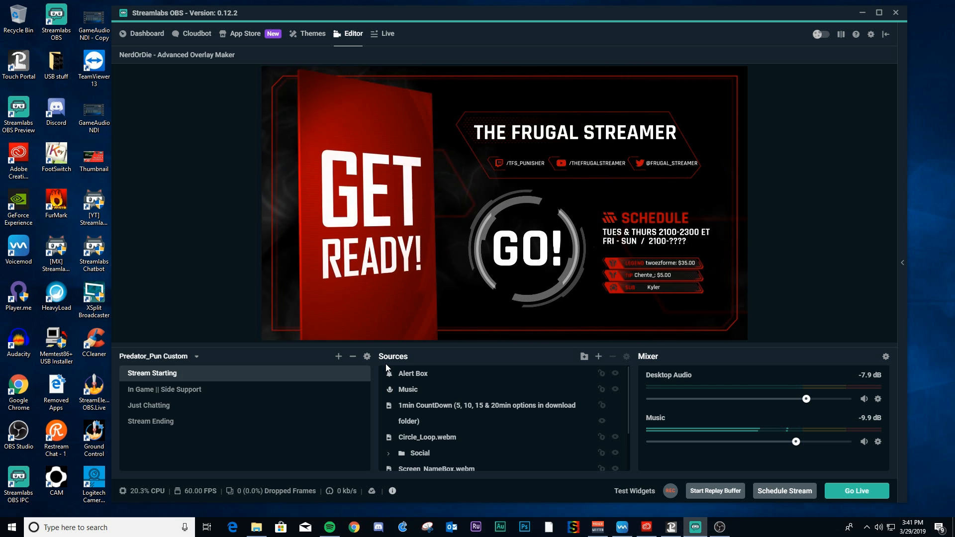
click(164, 389)
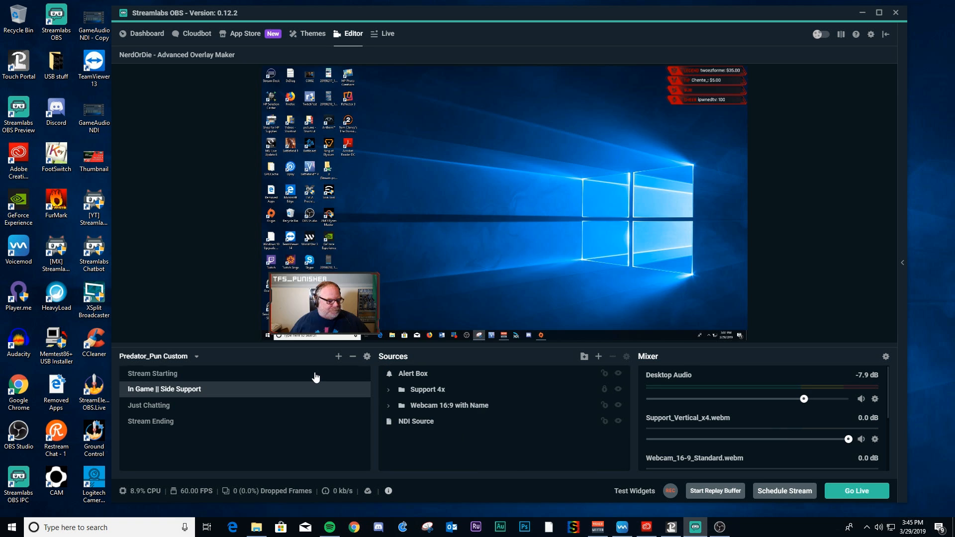
mouse_move(338, 404)
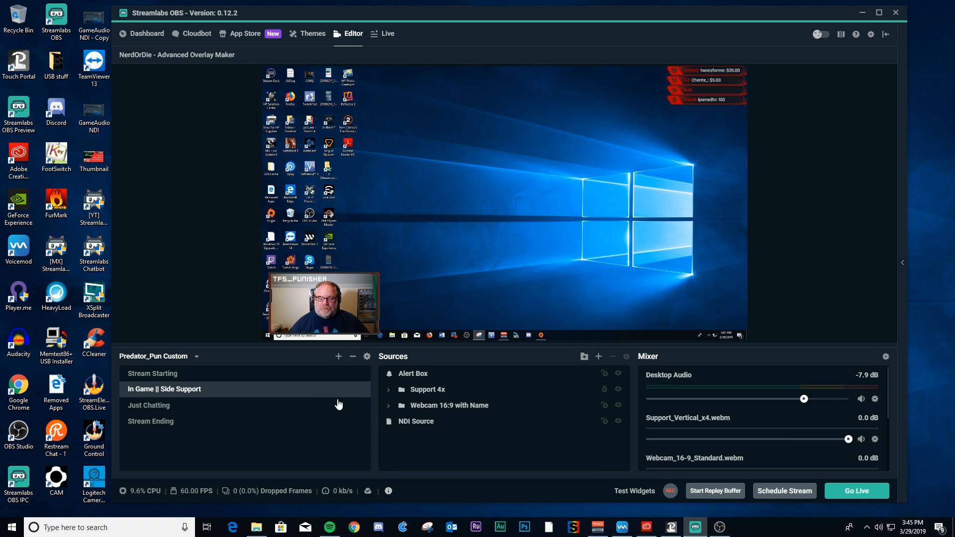
mouse_move(349, 401)
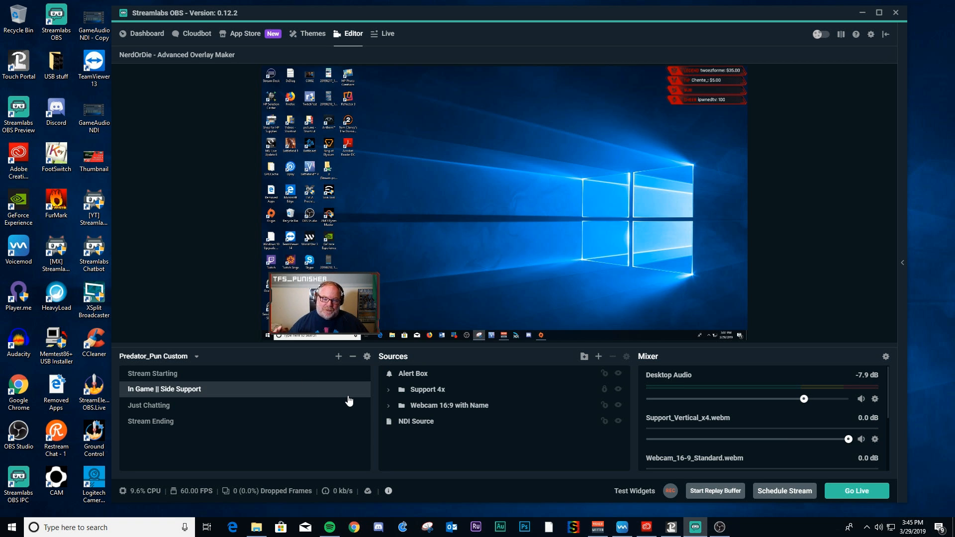
mouse_move(371, 368)
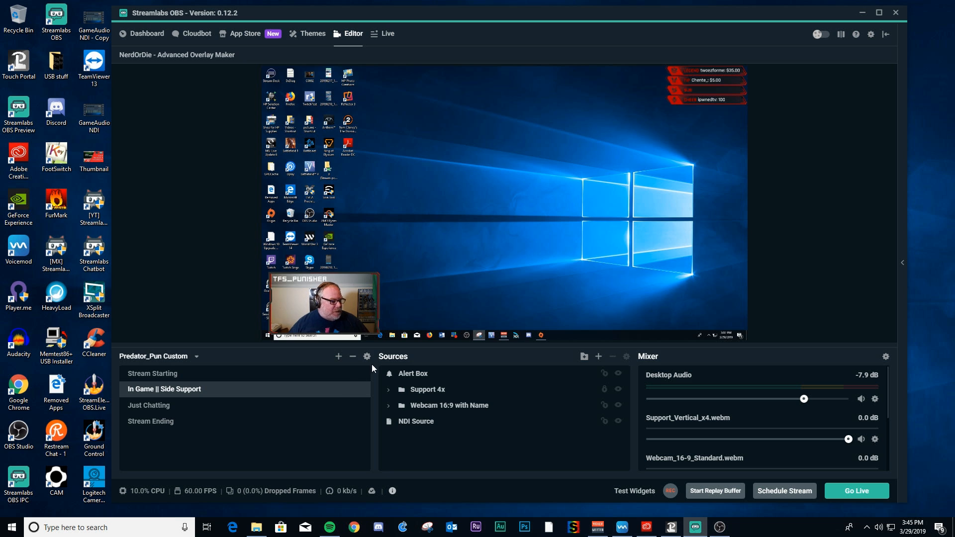
mouse_move(597, 357)
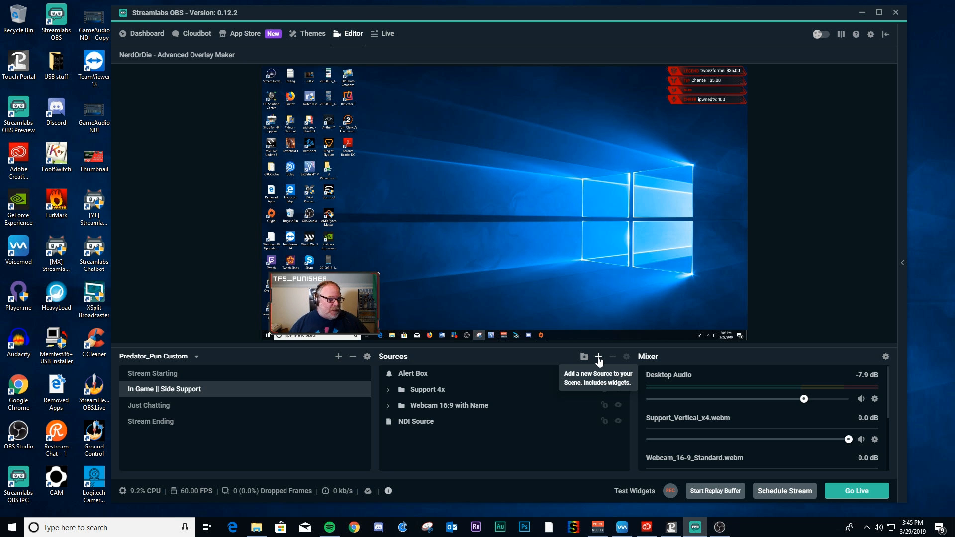
mouse_move(605, 354)
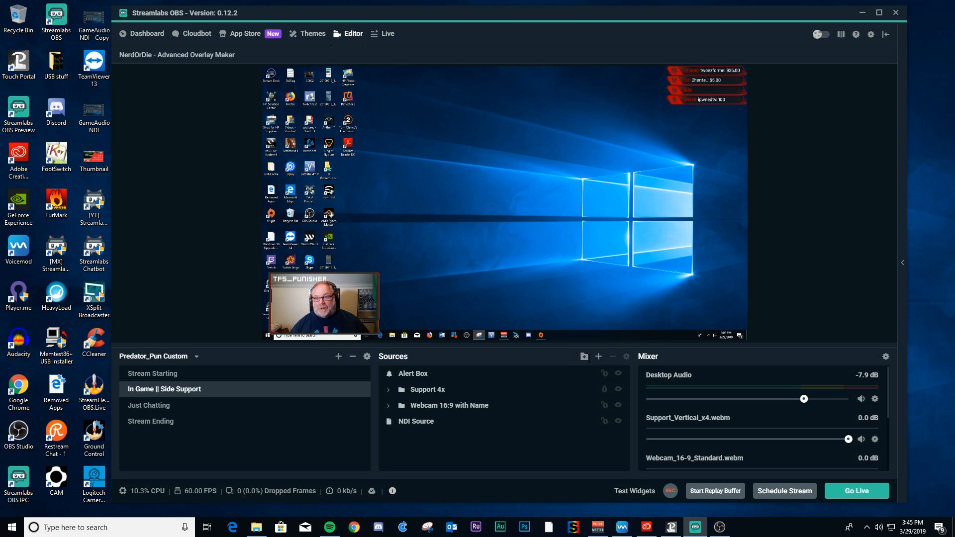
mouse_move(584, 356)
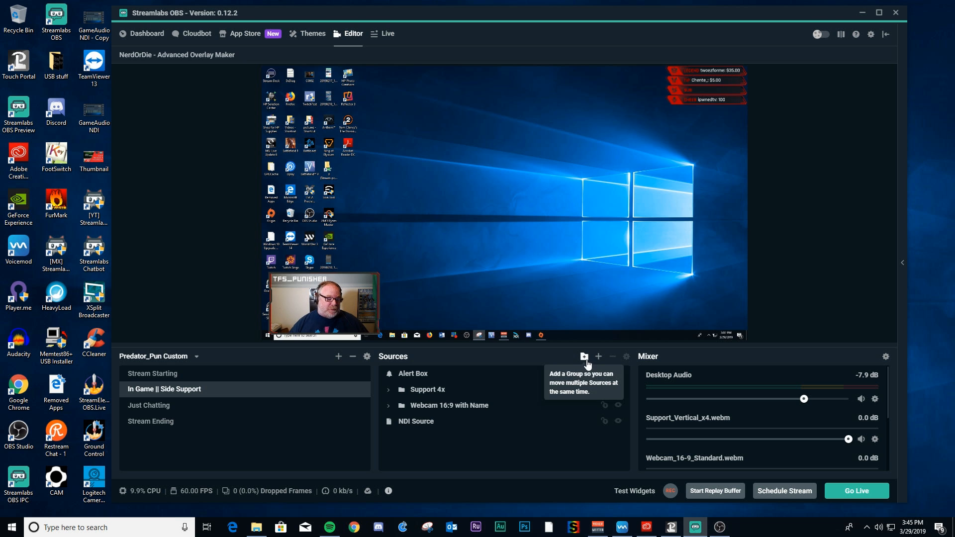
mouse_move(598, 359)
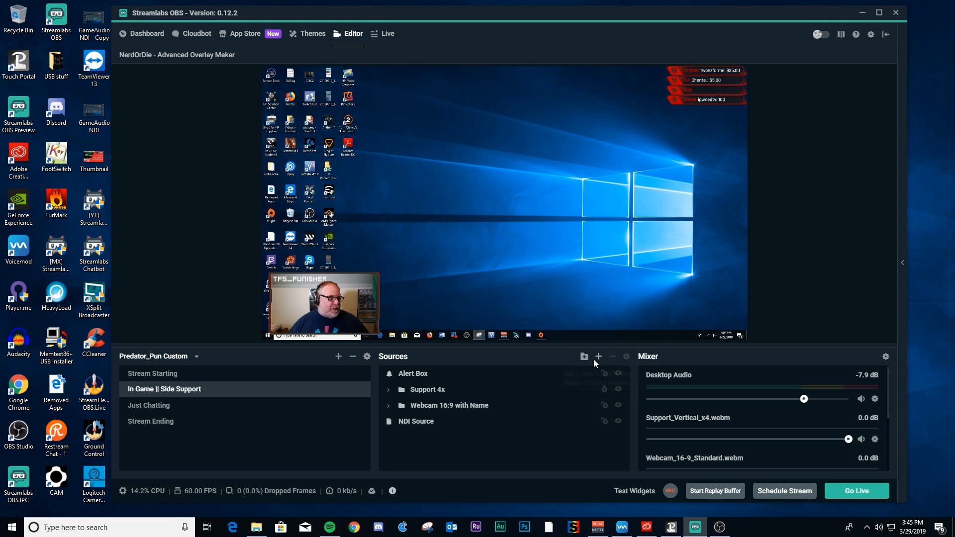
- Add a new source of type VLC Source named 'VLC Source' to the In Game || Side Support scene
click(598, 356)
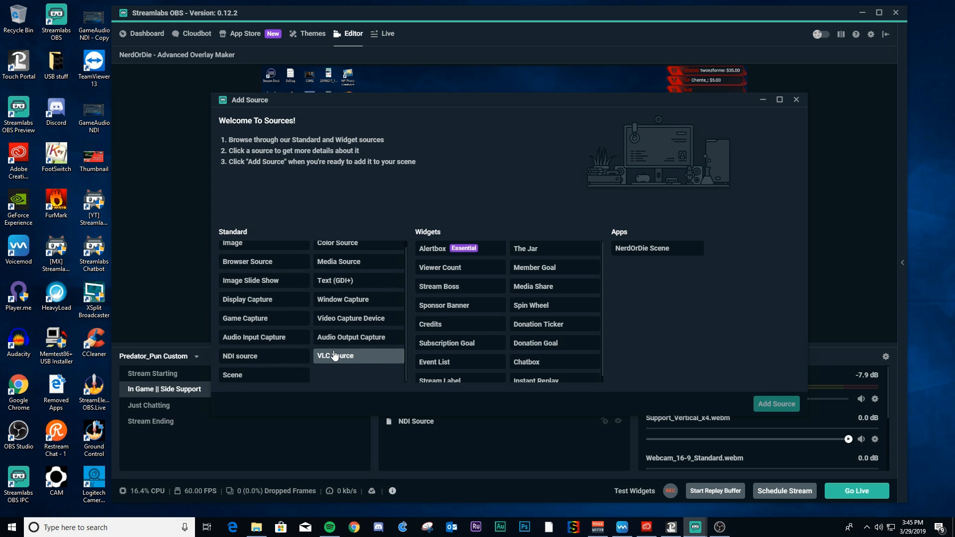
mouse_move(339, 365)
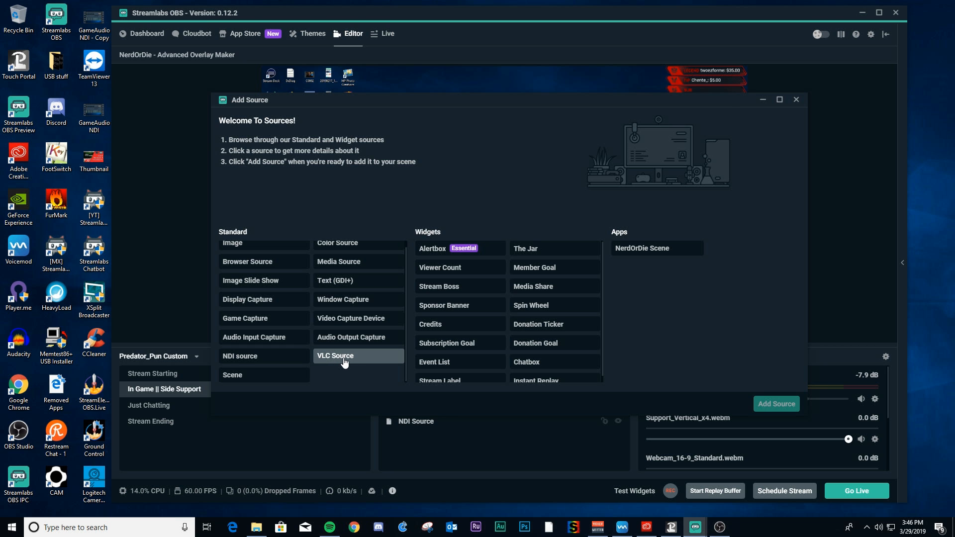
click(344, 356)
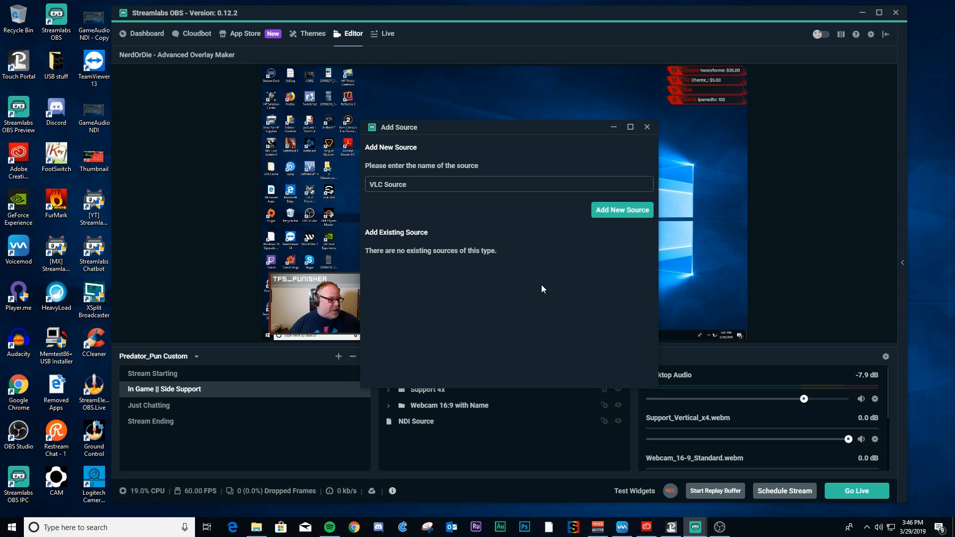
mouse_move(467, 279)
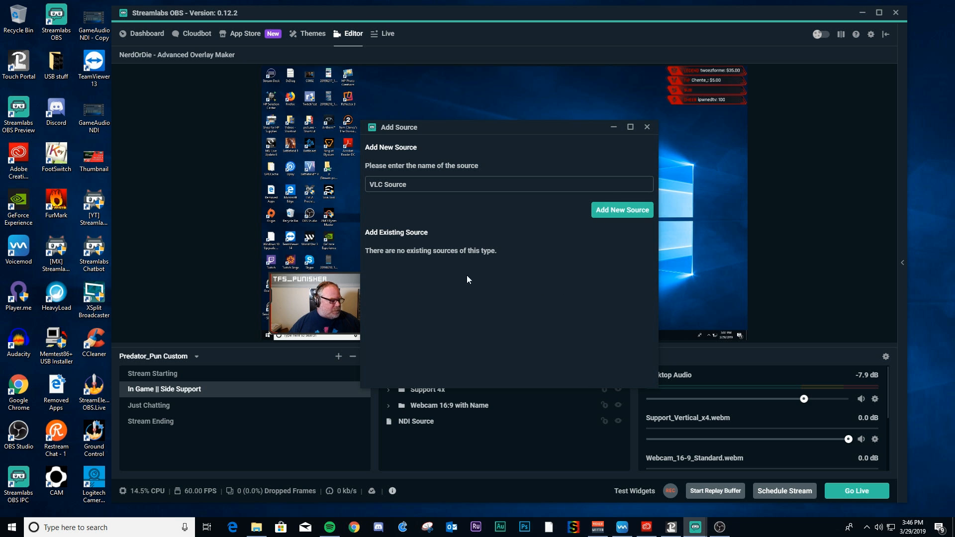
mouse_move(627, 230)
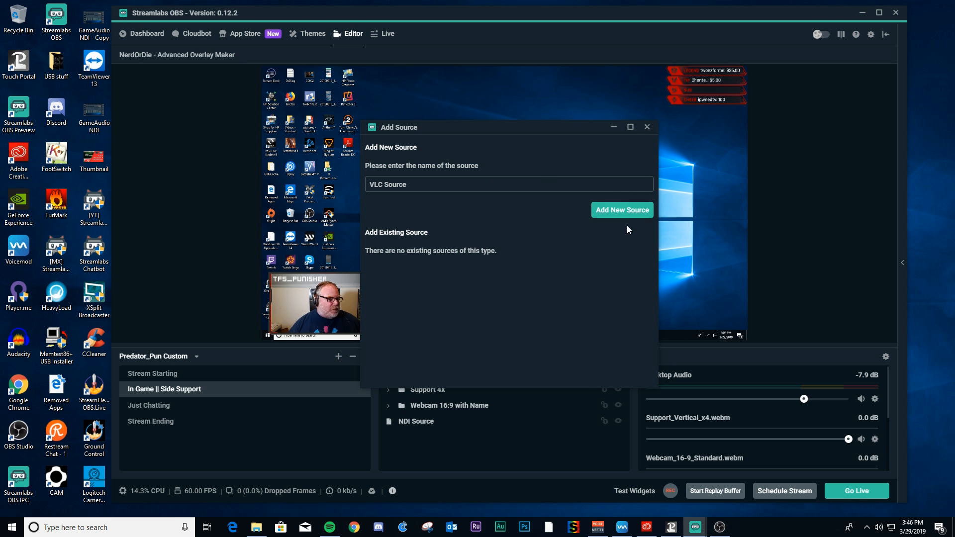
click(621, 210)
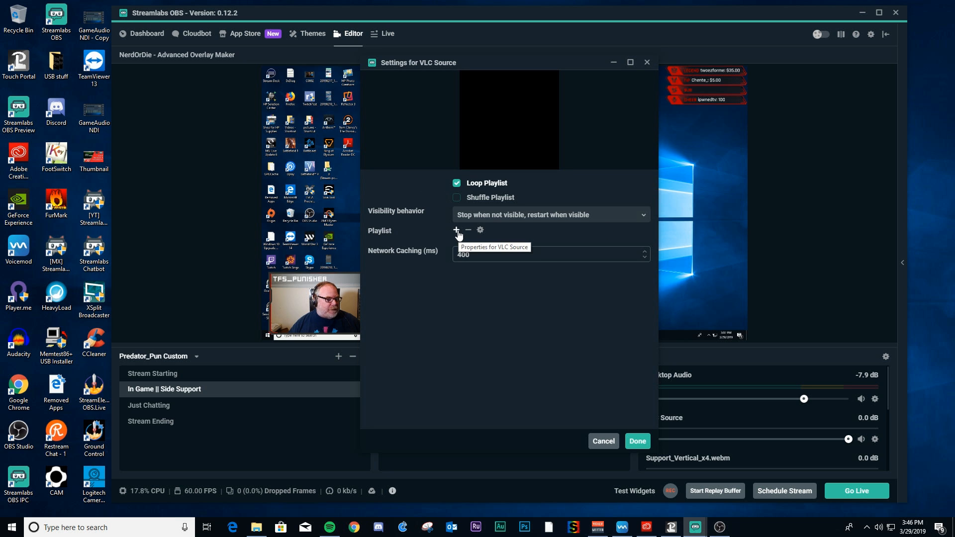
- Add the D:\Videos\Rendered Video directory as the VLC Source's playlist
click(457, 230)
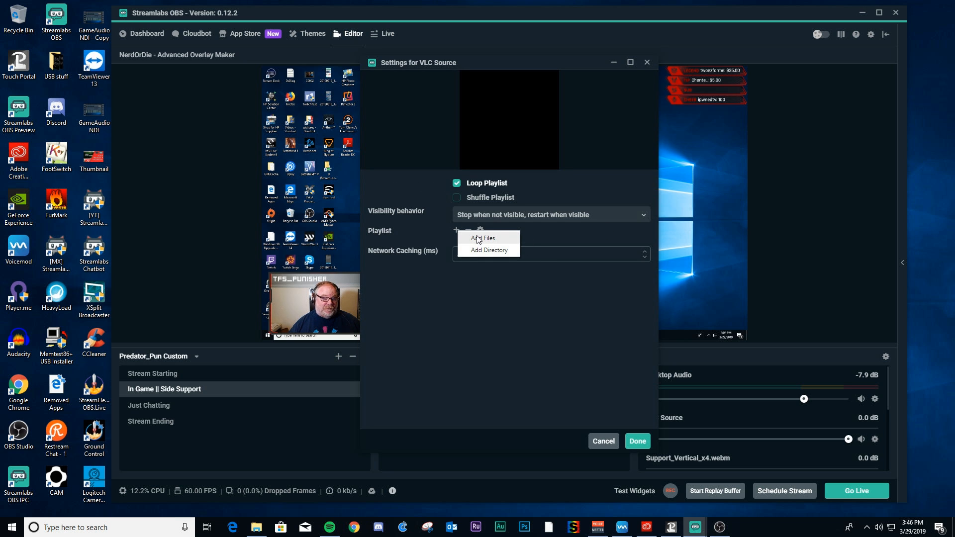
mouse_move(489, 251)
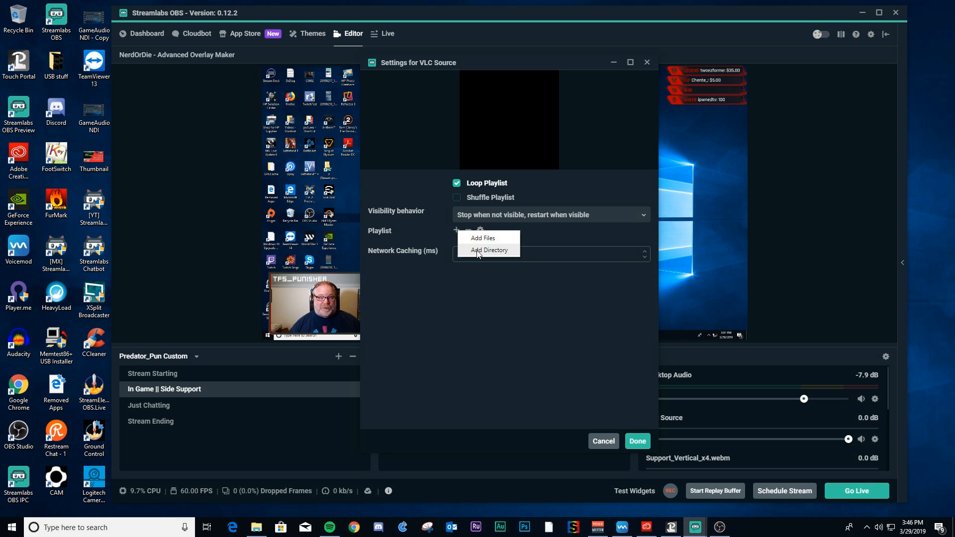
click(489, 250)
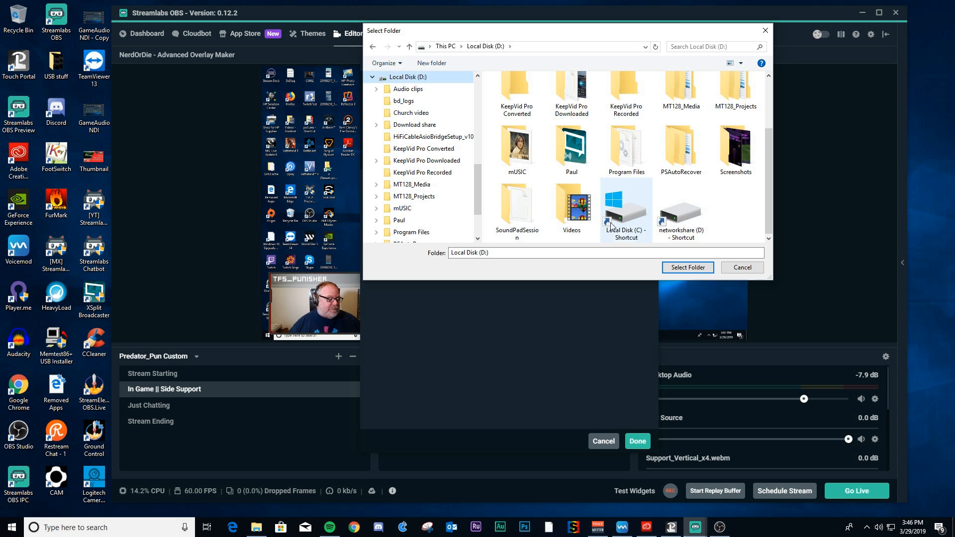
double_click(570, 211)
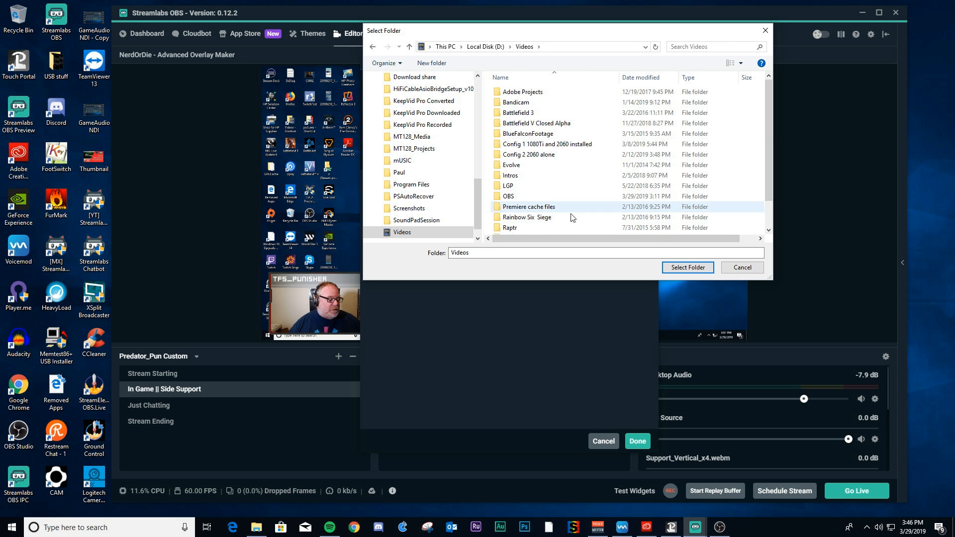
click(536, 124)
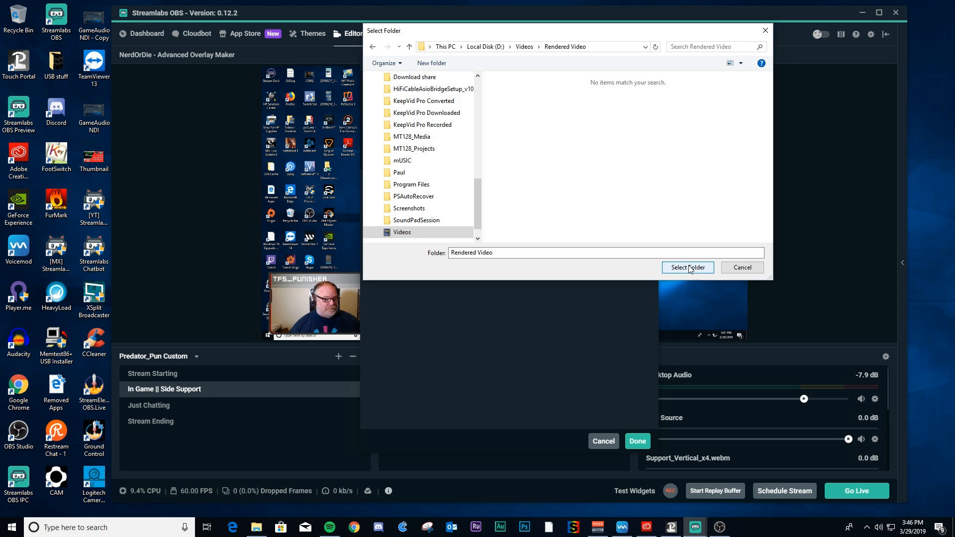
click(688, 267)
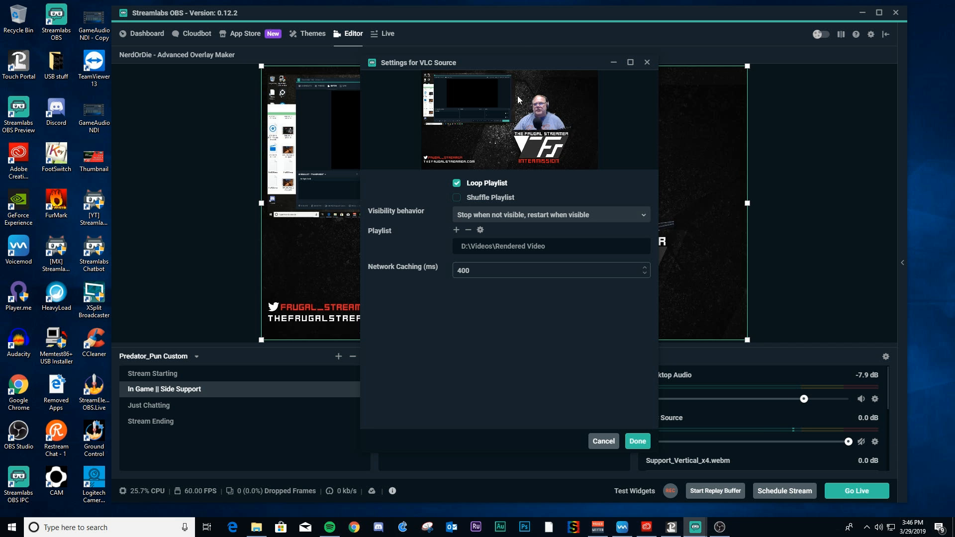
- Shrink the rendered video right of centre in Side Support and switch to the Just Chatting scene
drag(417, 61, 333, 109)
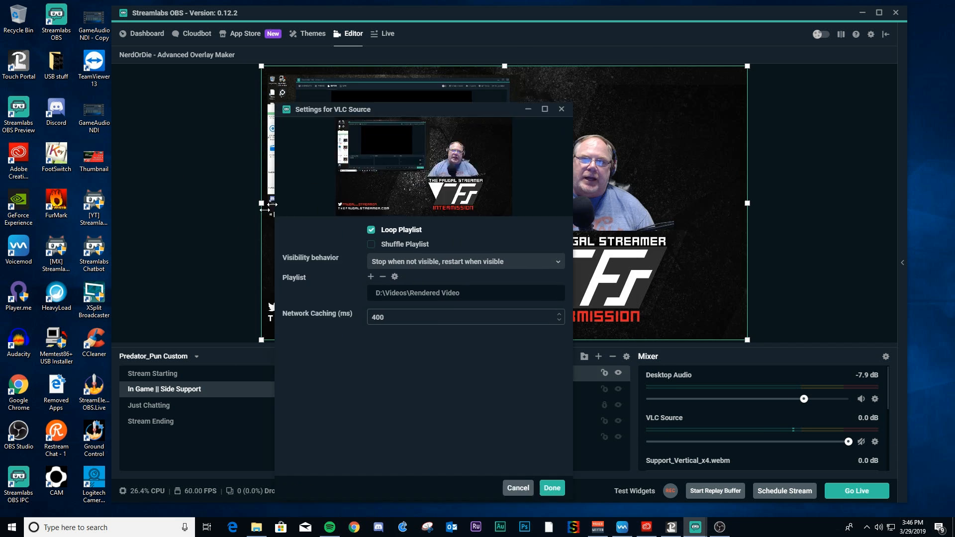
drag(334, 110, 291, 195)
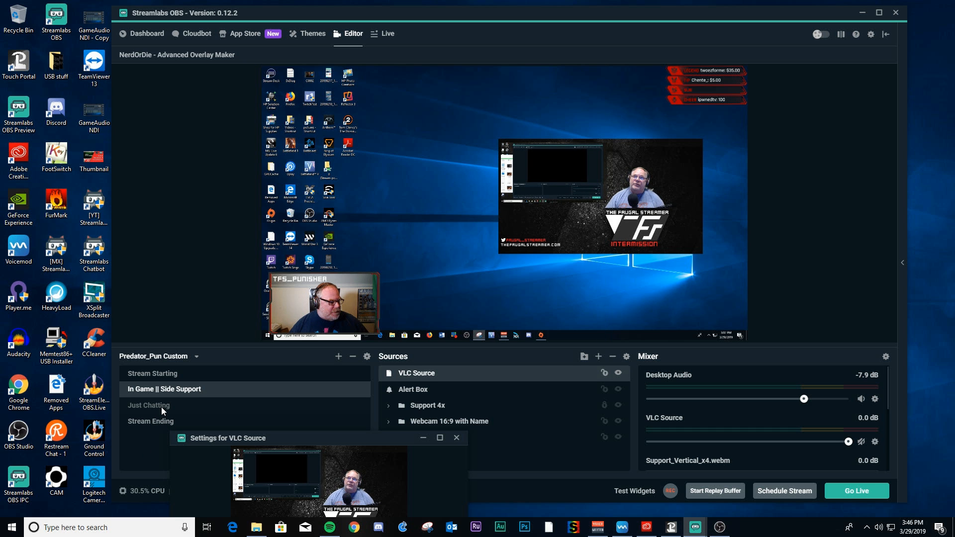
click(148, 405)
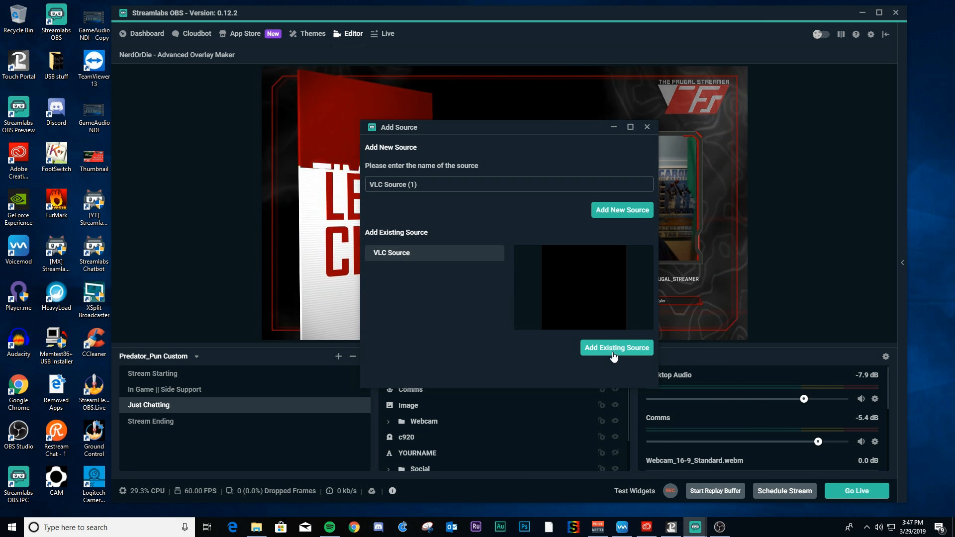
- Reuse the existing VLC Source in Just Chatting, fit it inside the screen frame and reopen its settings
click(615, 348)
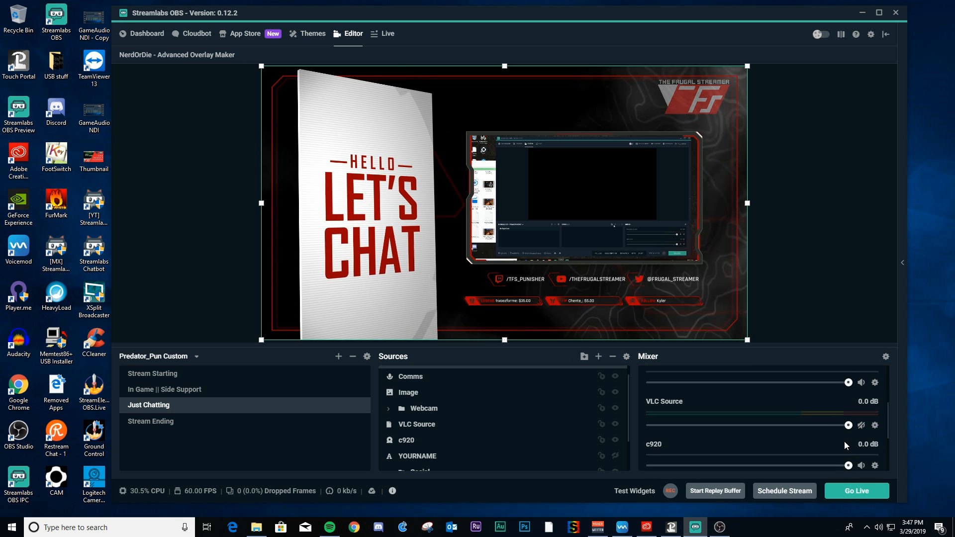
click(861, 425)
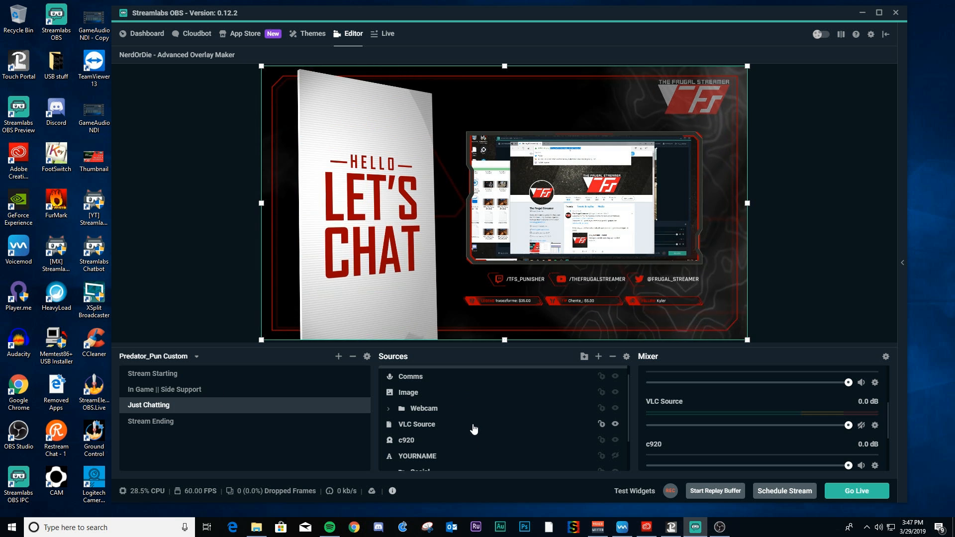
double_click(416, 424)
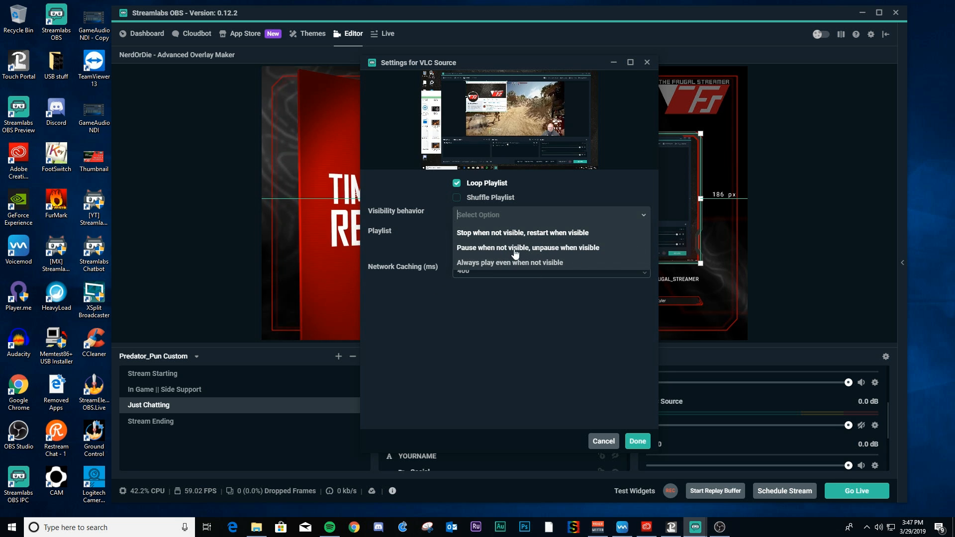
mouse_move(473, 268)
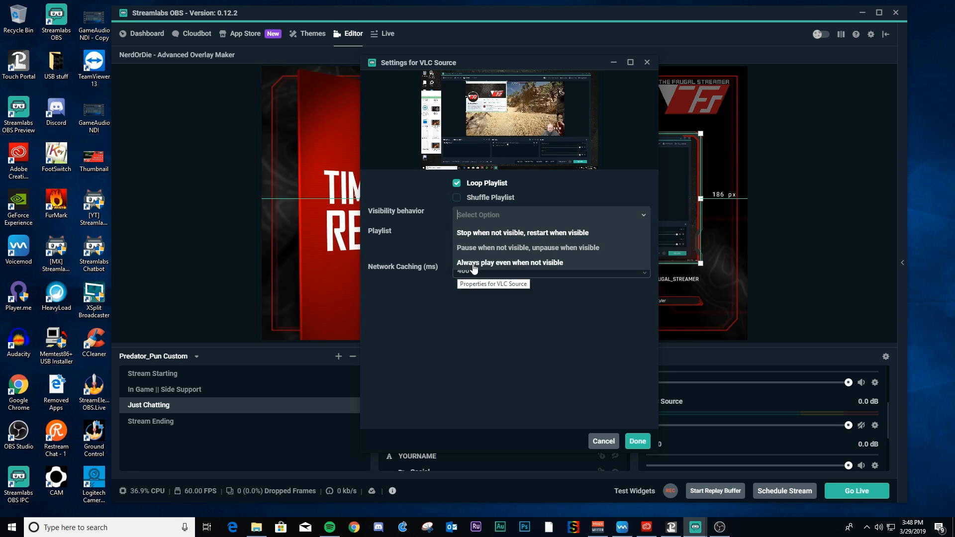
- Set Visibility behavior to 'Always play even when not visible' and confirm
click(636, 441)
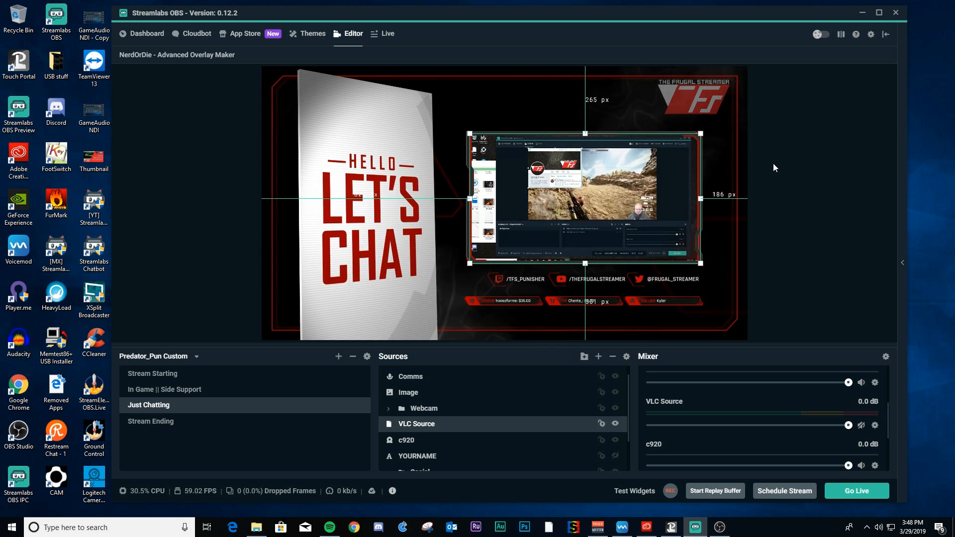
mouse_move(754, 178)
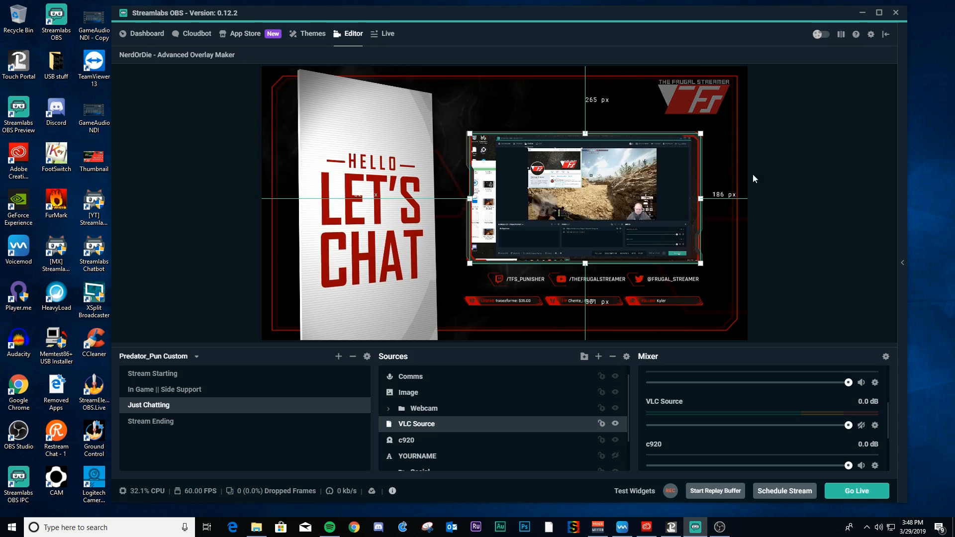